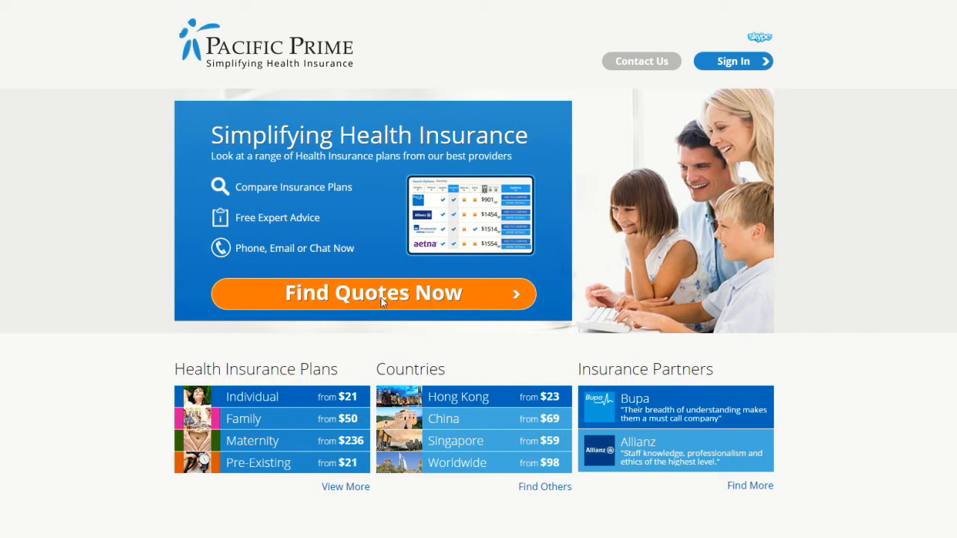
- Start a new health insurance quote and show the Country of Cover choices
left_click(372, 293)
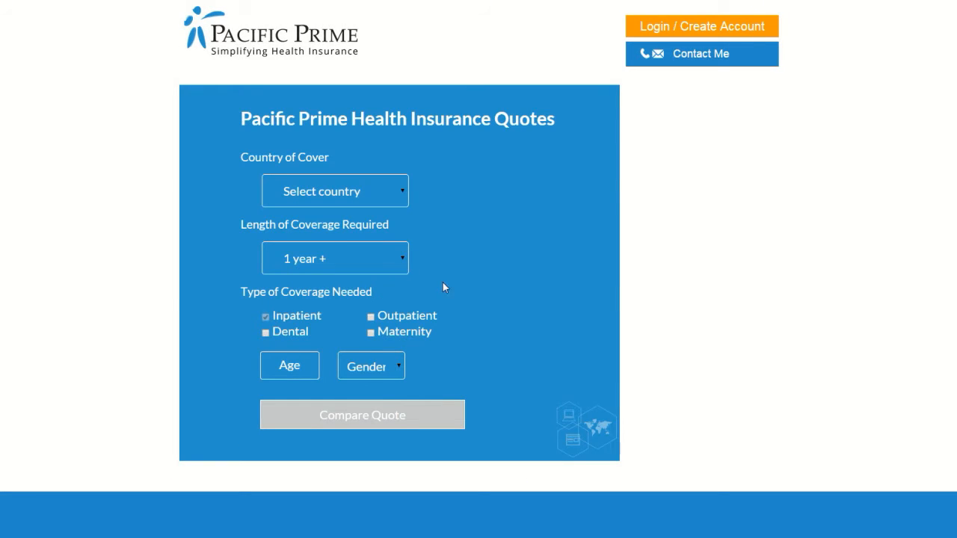
mouse_move(417, 193)
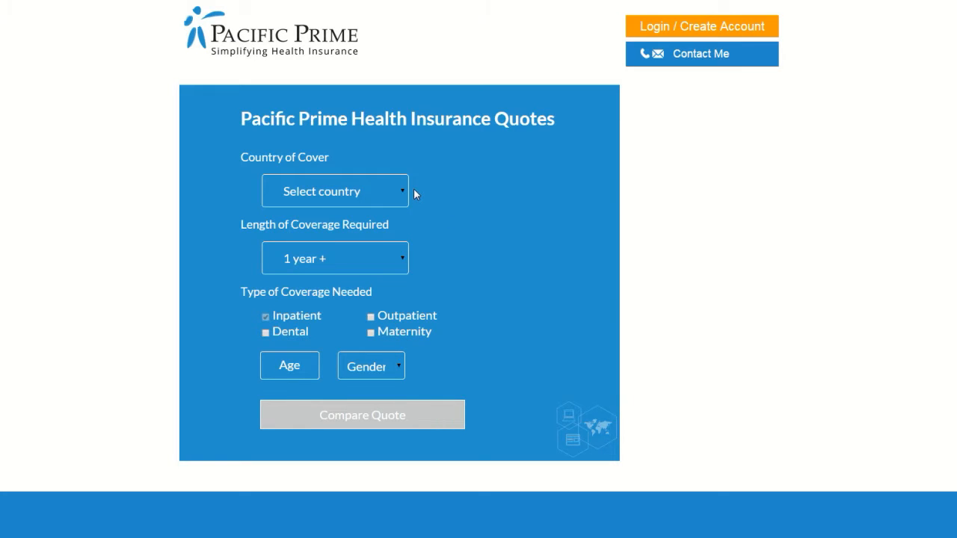
left_click(335, 191)
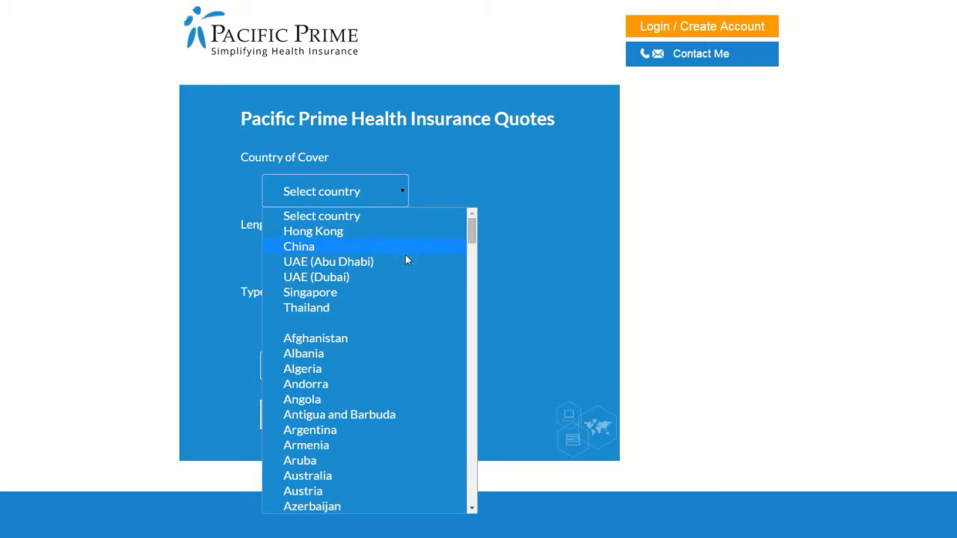
mouse_move(407, 292)
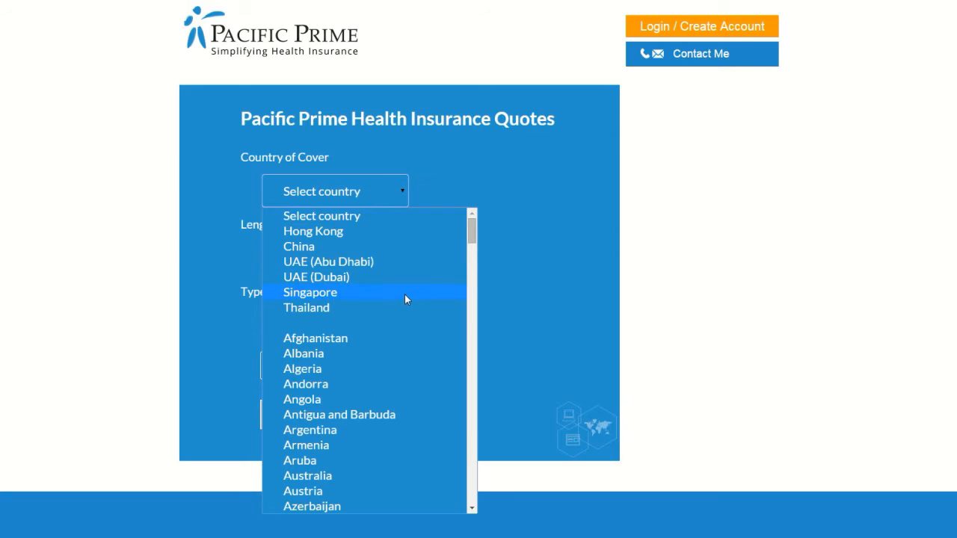
mouse_move(408, 216)
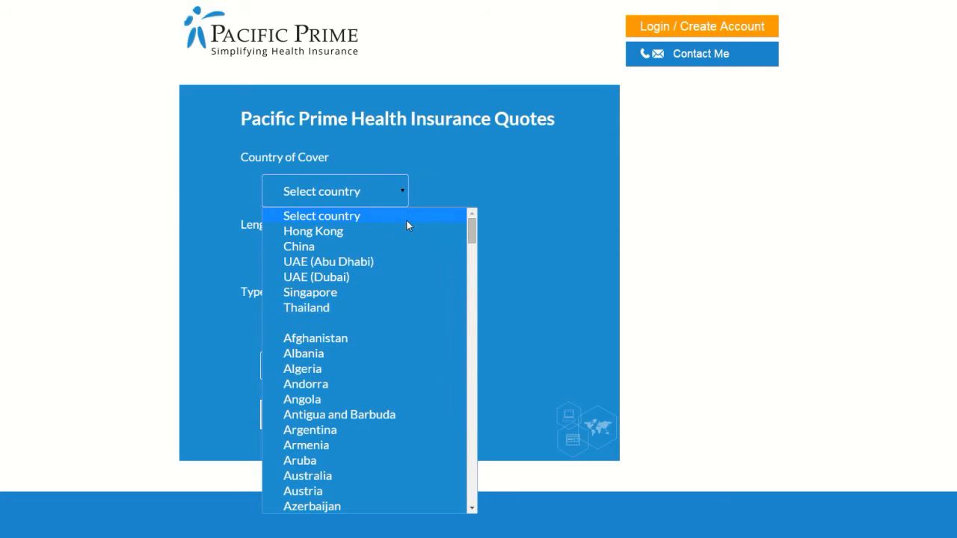
- Quote Hong Kong cover with maternity added for a 30-year-old female applicant
left_click(313, 231)
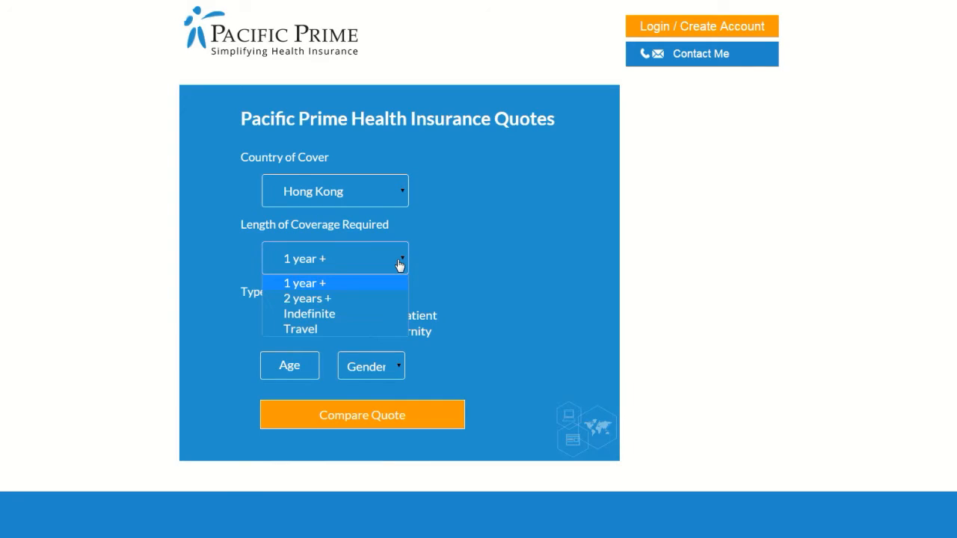
mouse_move(388, 299)
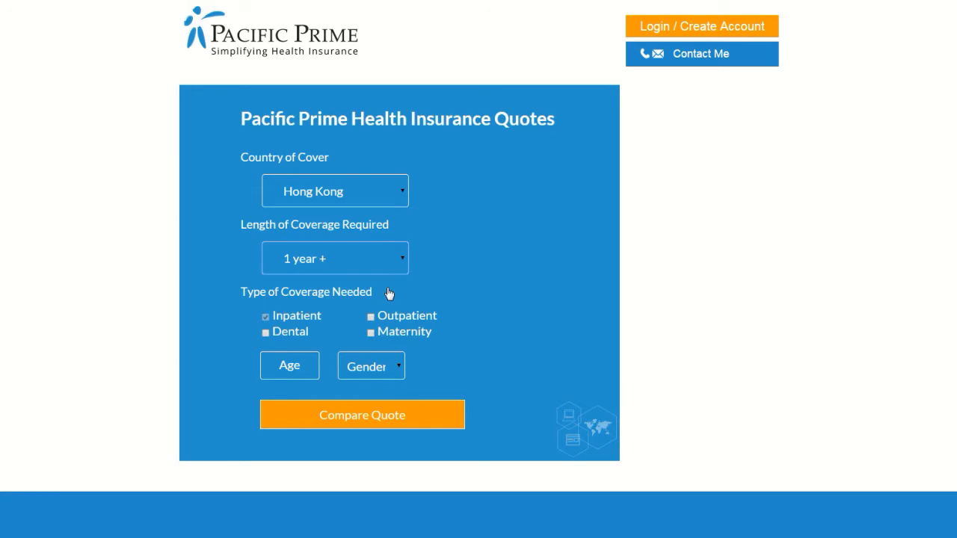
mouse_move(381, 299)
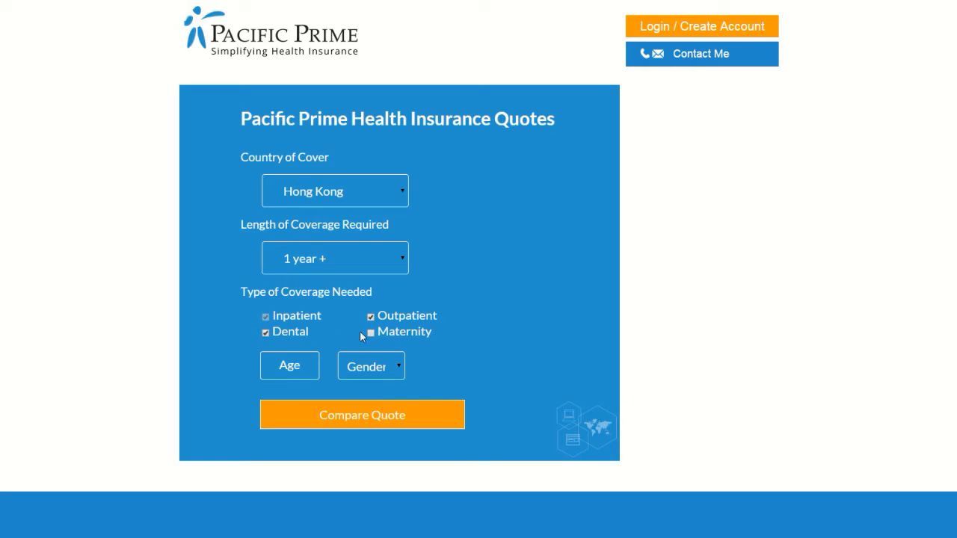
left_click(371, 334)
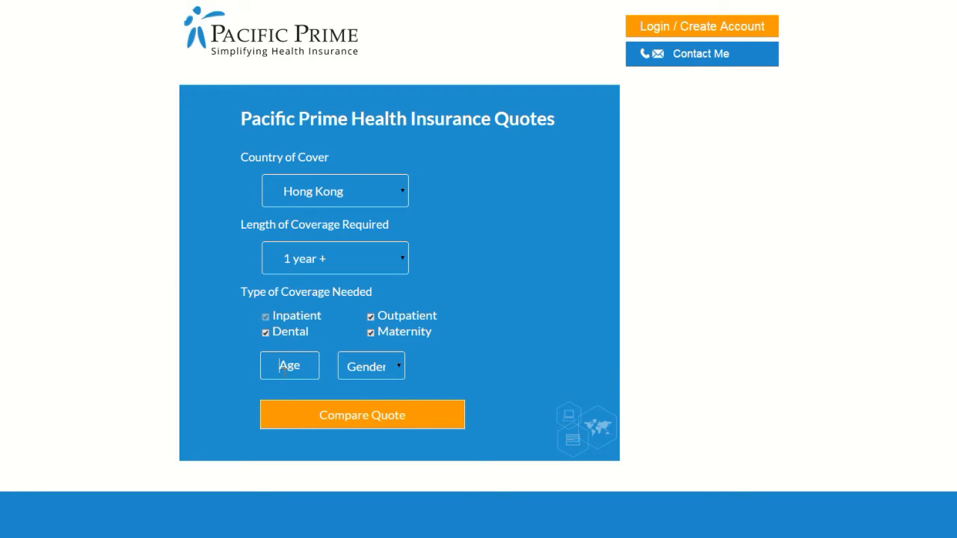
type("30")
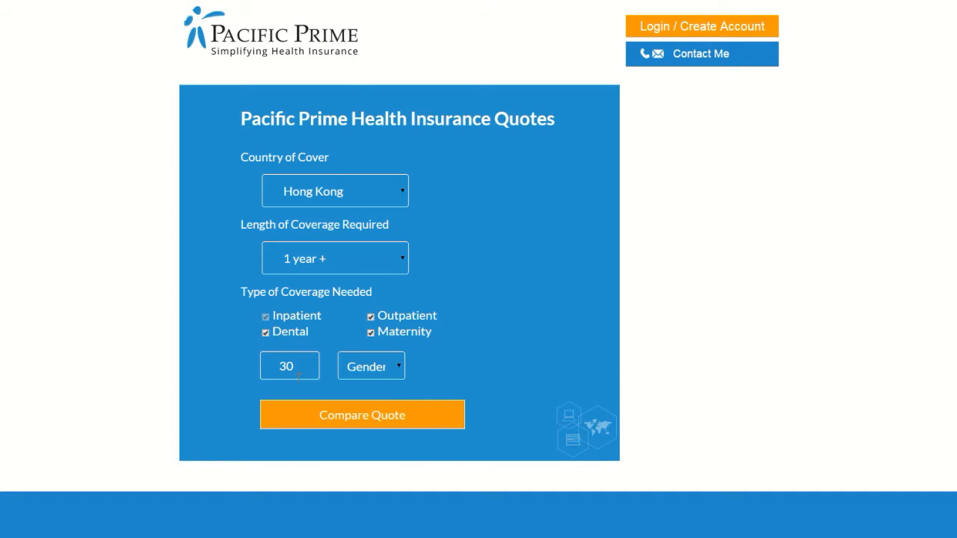
left_click(362, 414)
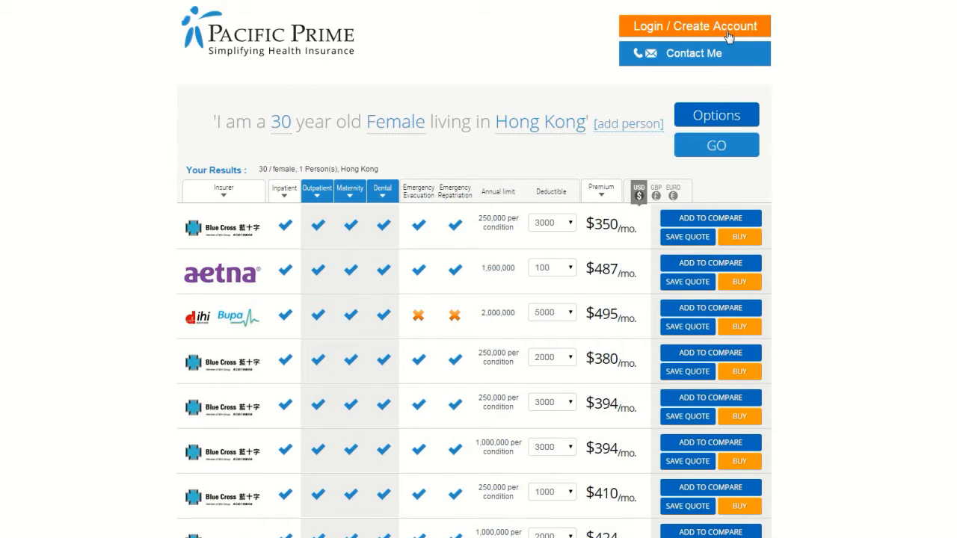
left_click(694, 25)
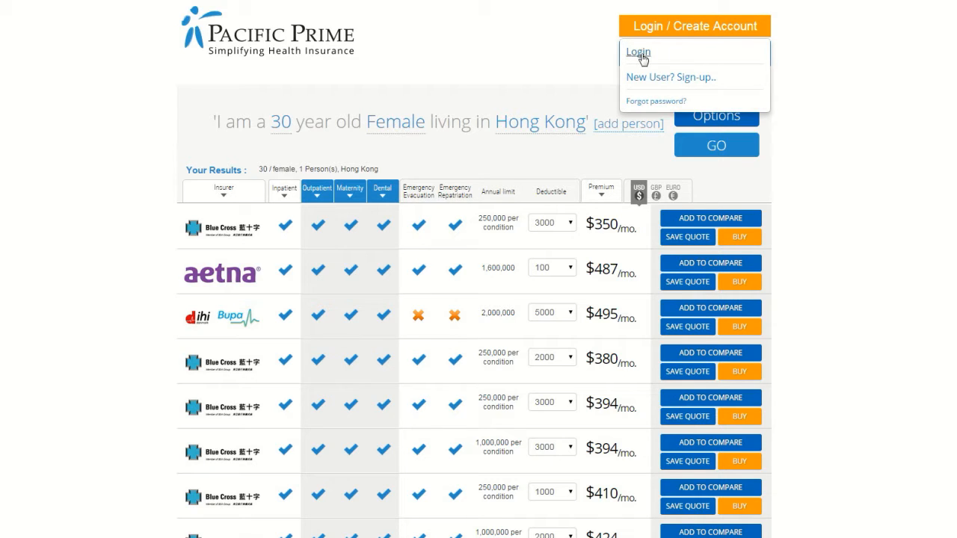
mouse_move(670, 77)
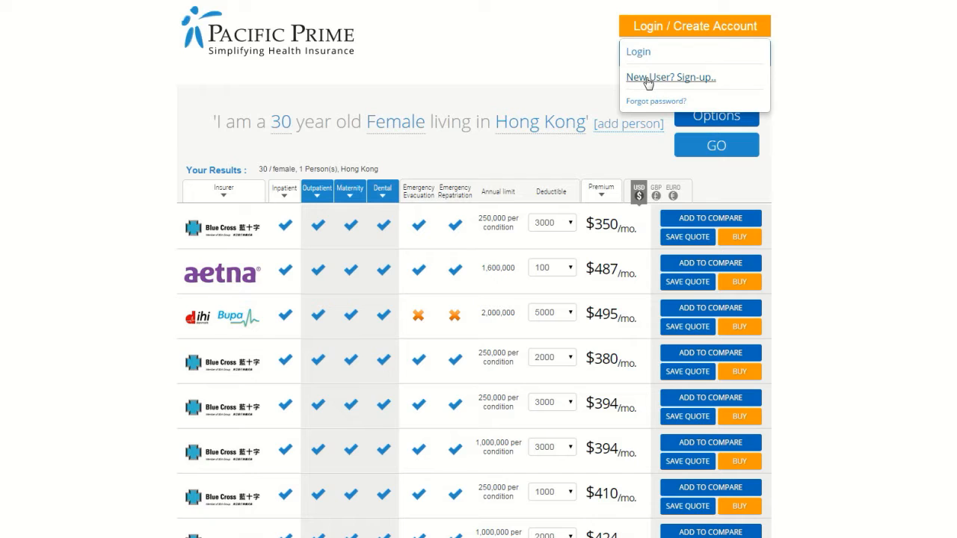
left_click(670, 77)
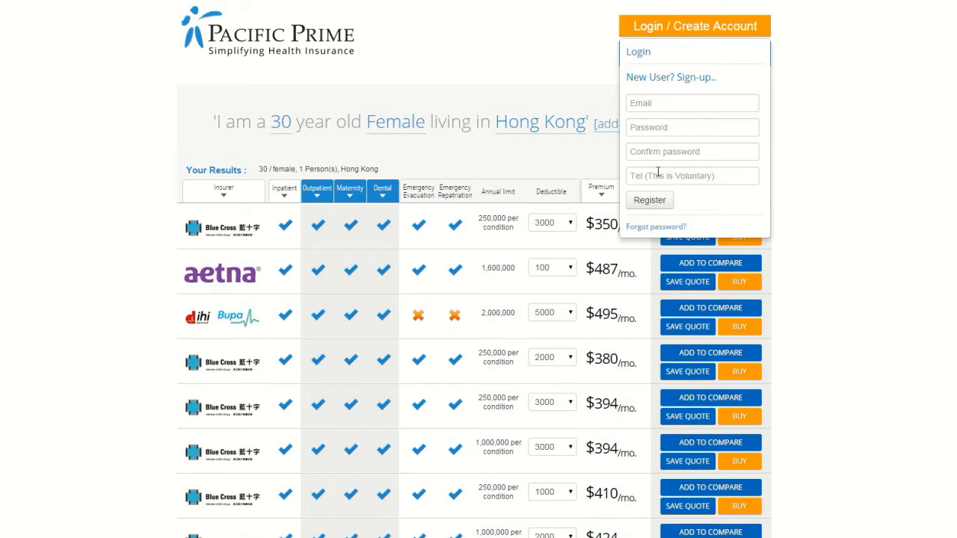
mouse_move(649, 200)
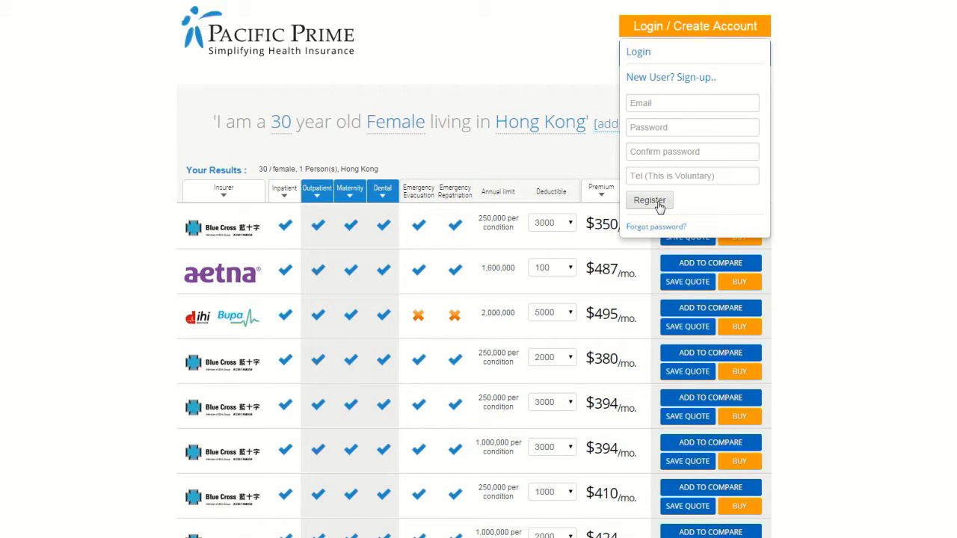
mouse_move(814, 120)
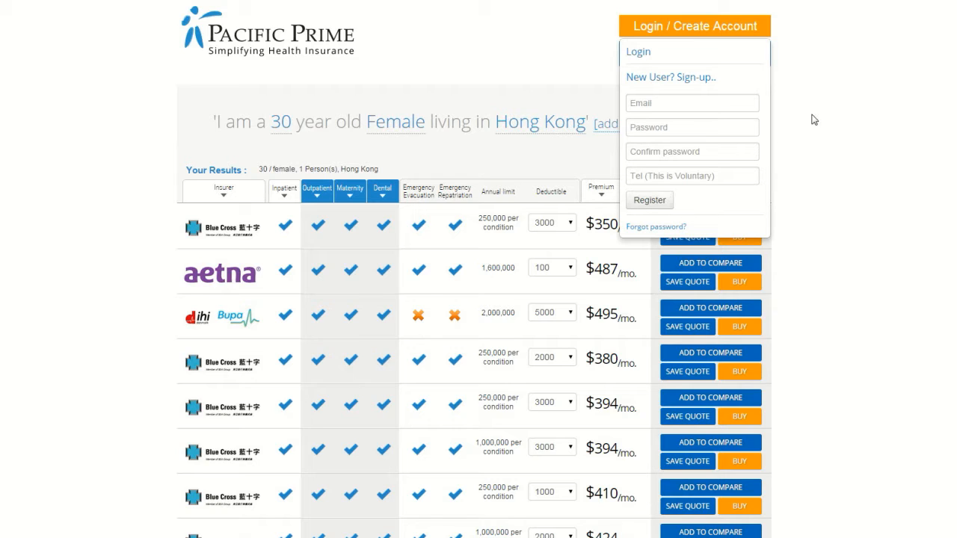
mouse_move(811, 120)
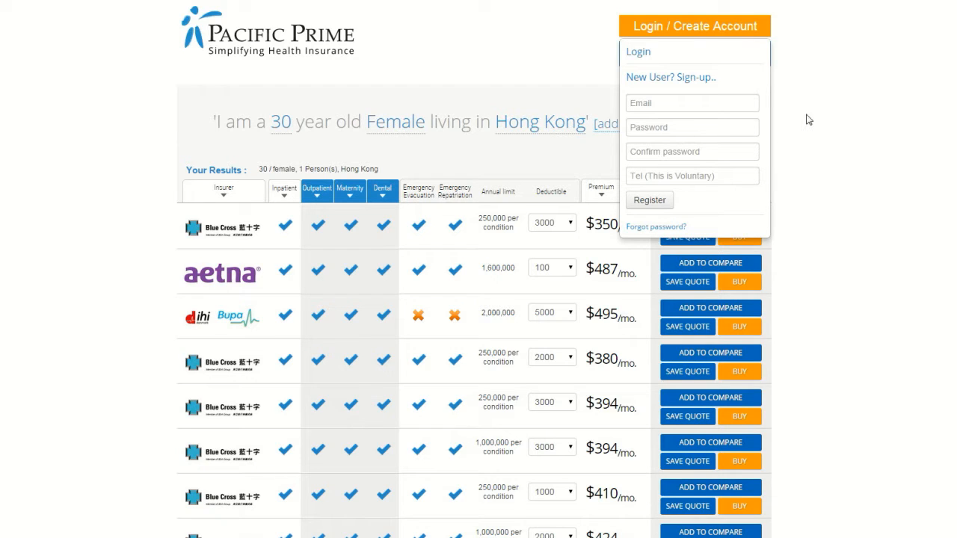
mouse_move(797, 120)
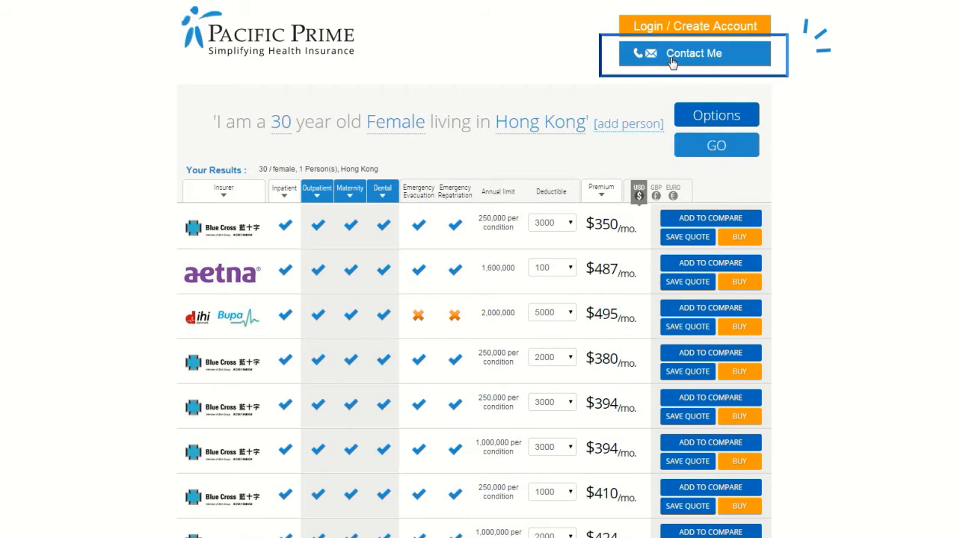
left_click(692, 53)
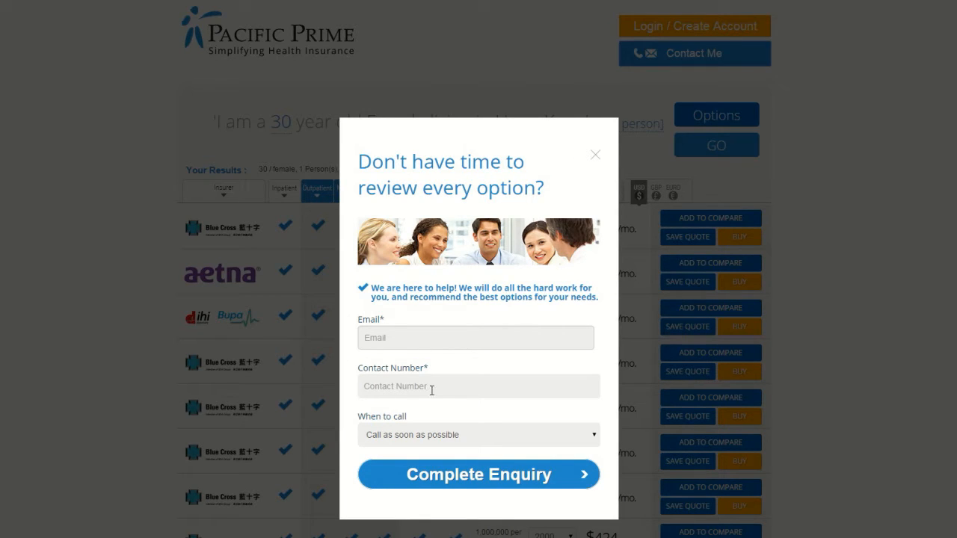
left_click(478, 434)
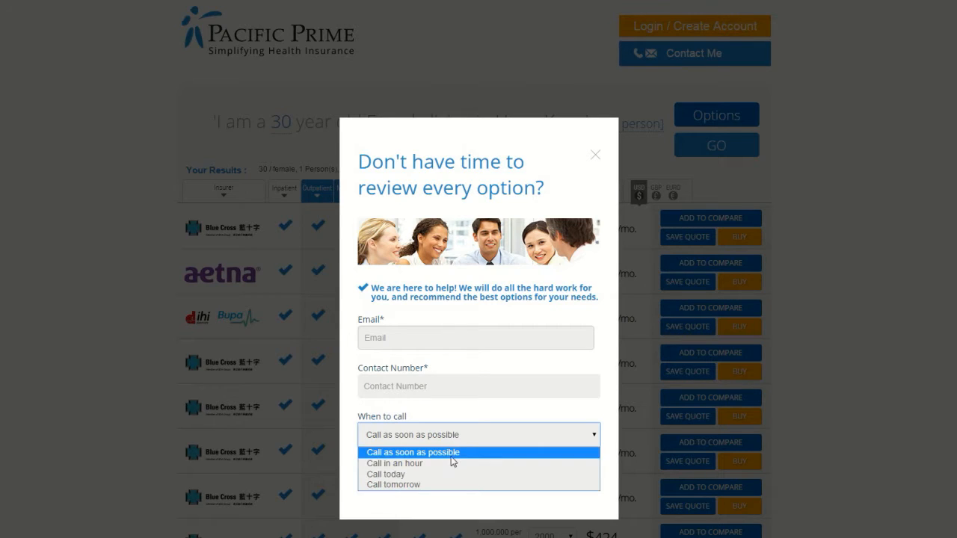
left_click(393, 463)
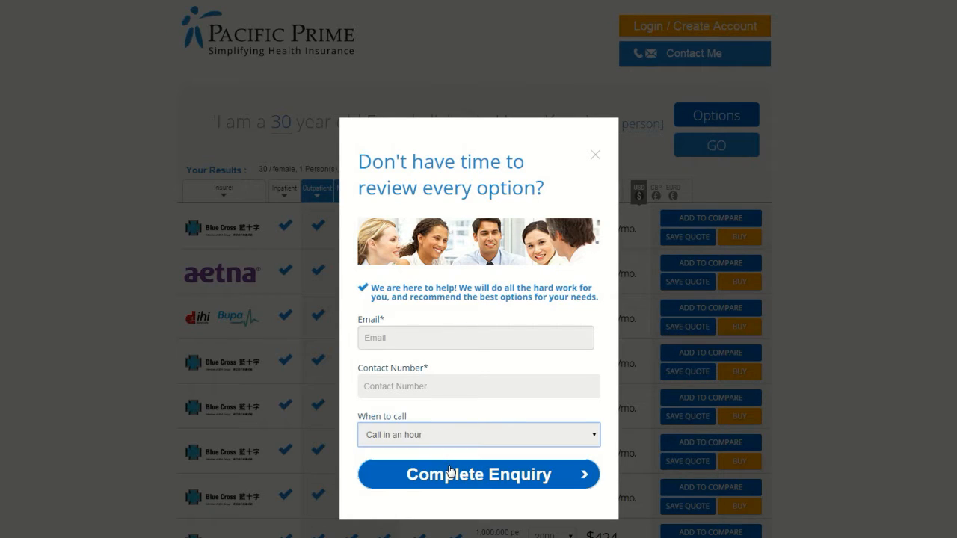
mouse_move(455, 483)
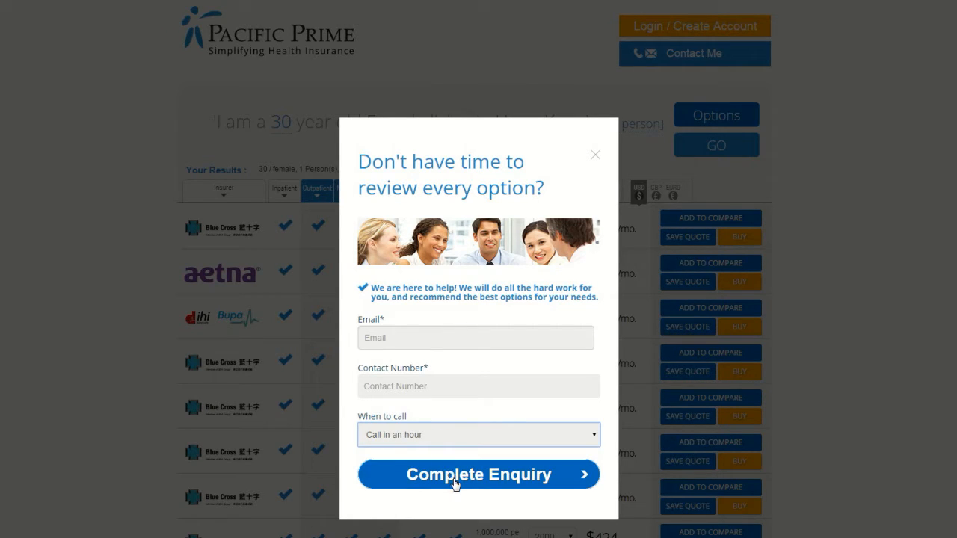
mouse_move(608, 211)
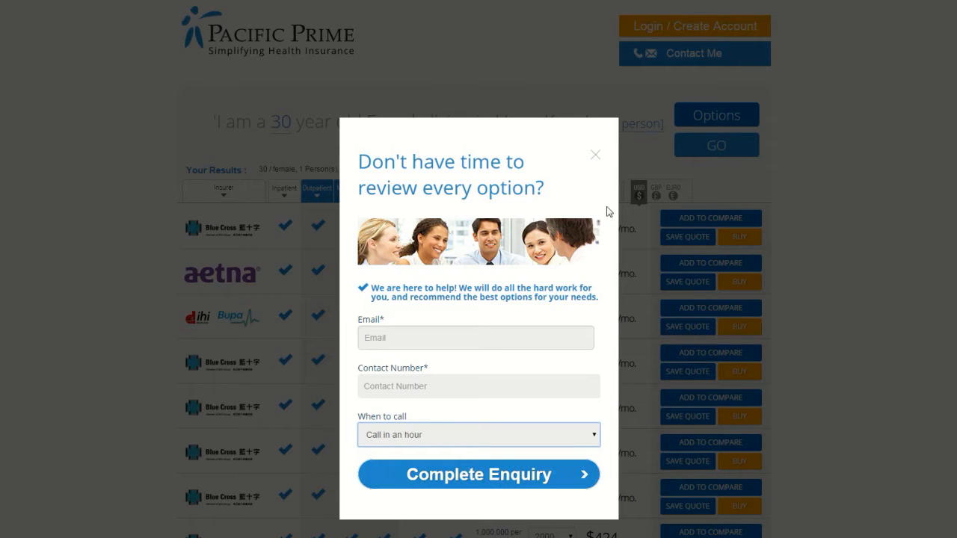
left_click(595, 155)
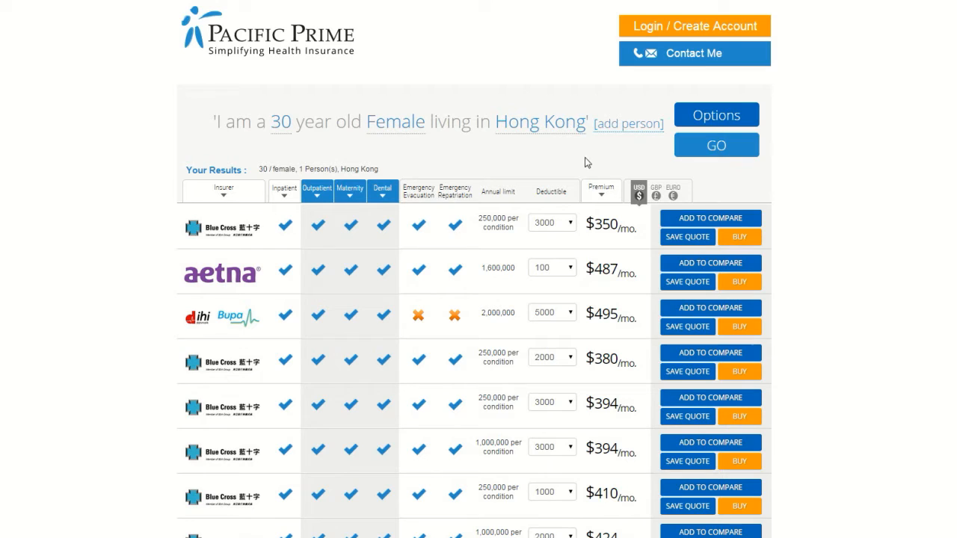
mouse_move(399, 135)
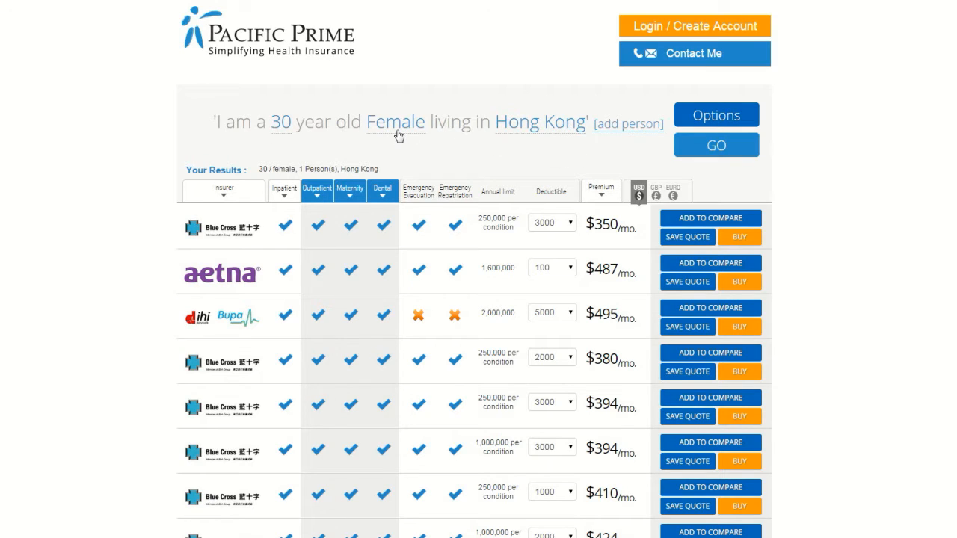
mouse_move(520, 131)
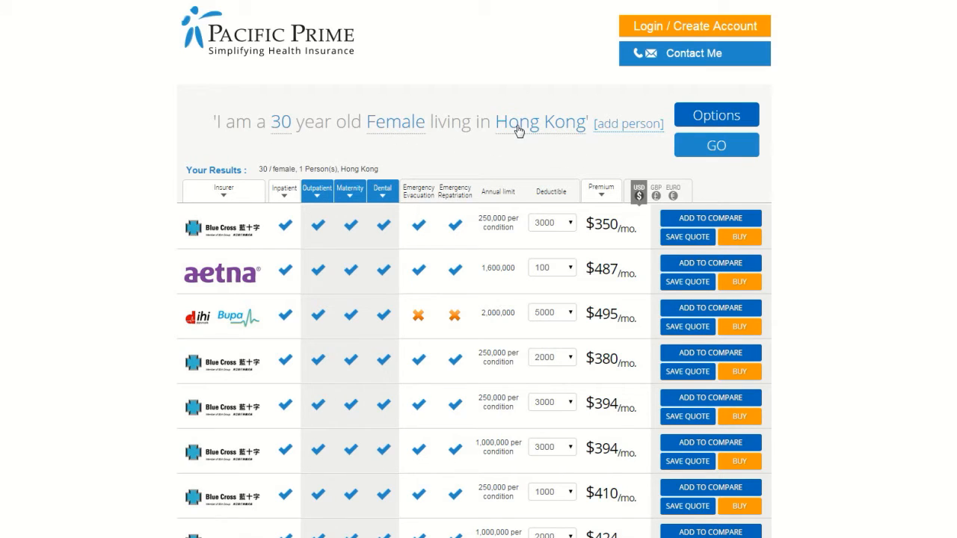
left_click(539, 121)
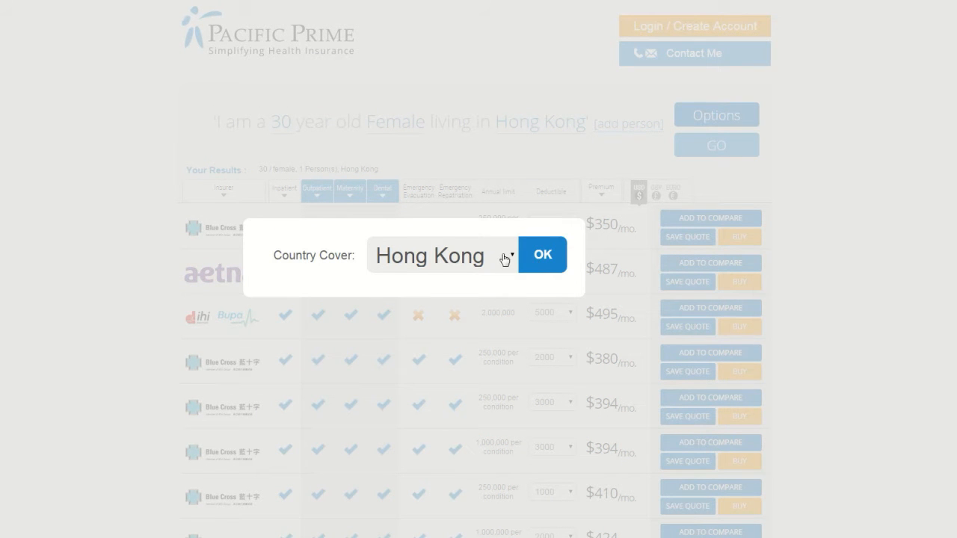
left_click(542, 254)
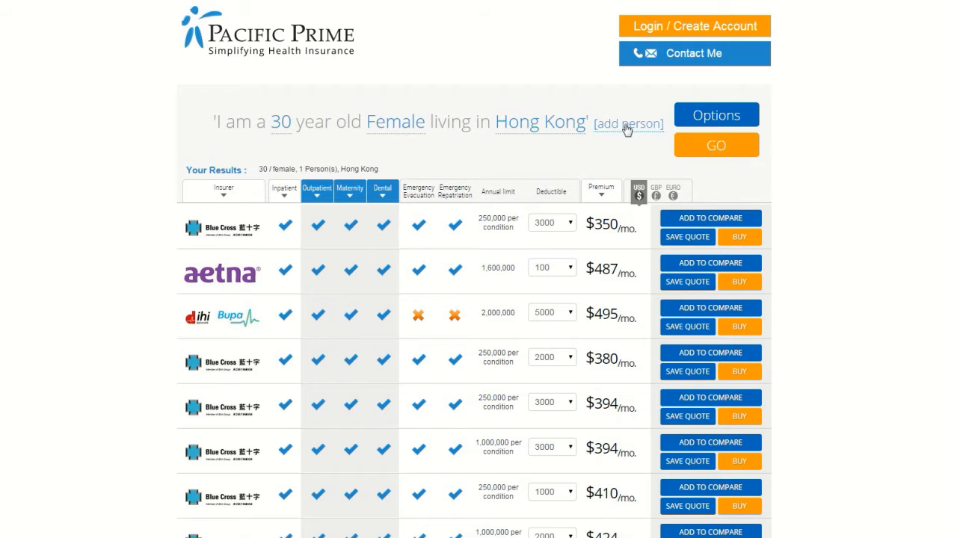
- Change the second person's age from 30 to 10 and gender from Female to Male
left_click(628, 123)
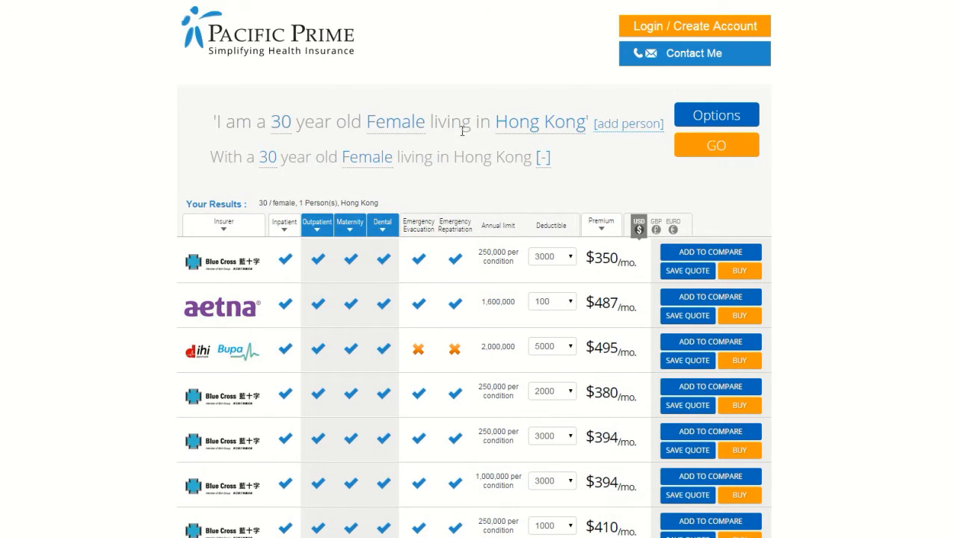
left_click(282, 121)
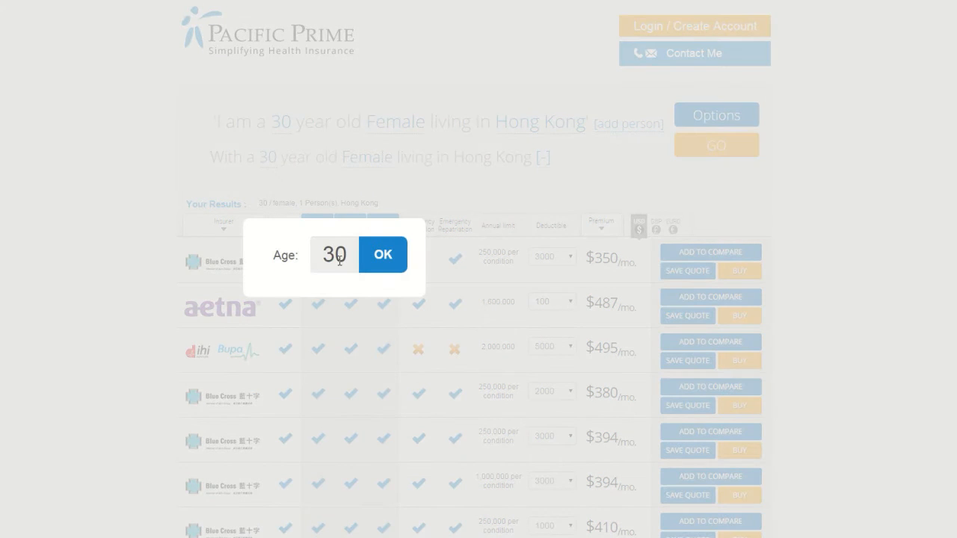
type("10")
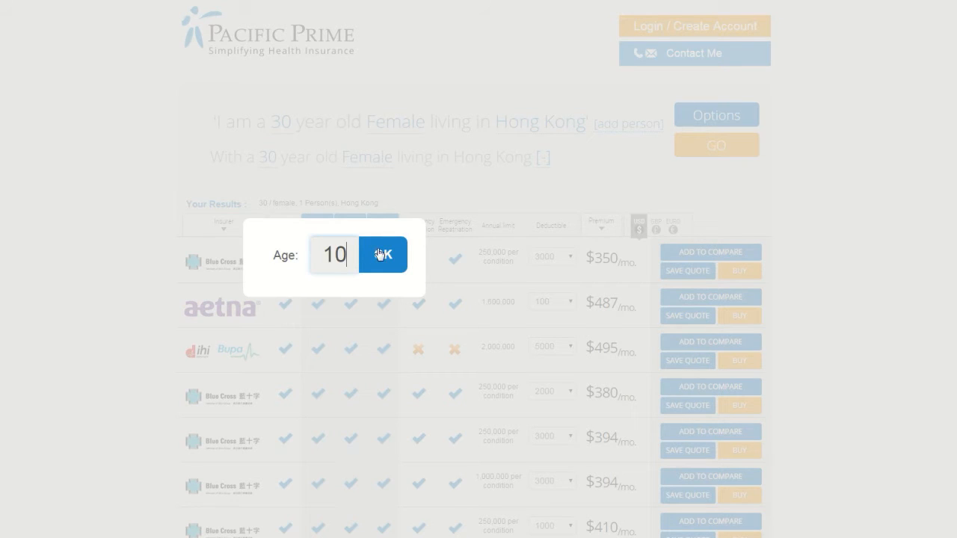
left_click(382, 254)
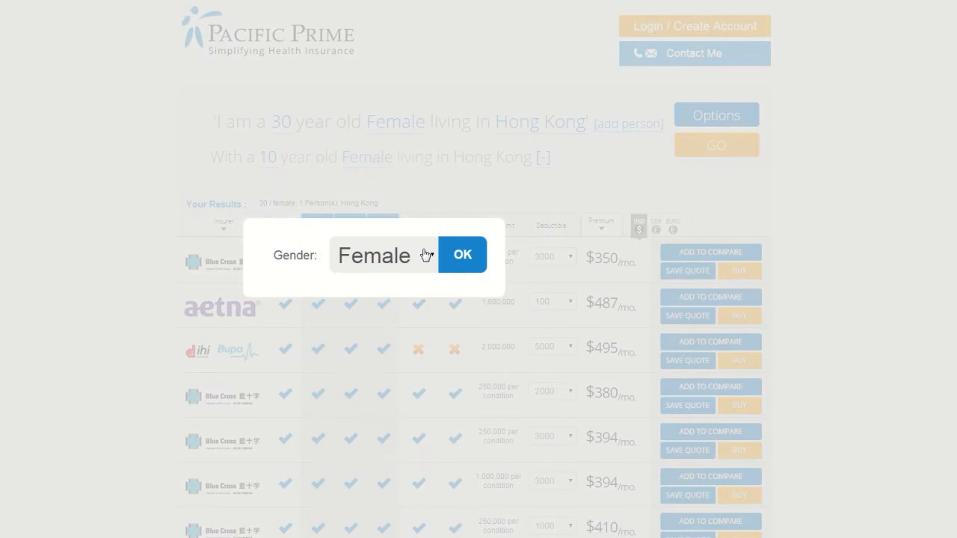
left_click(461, 255)
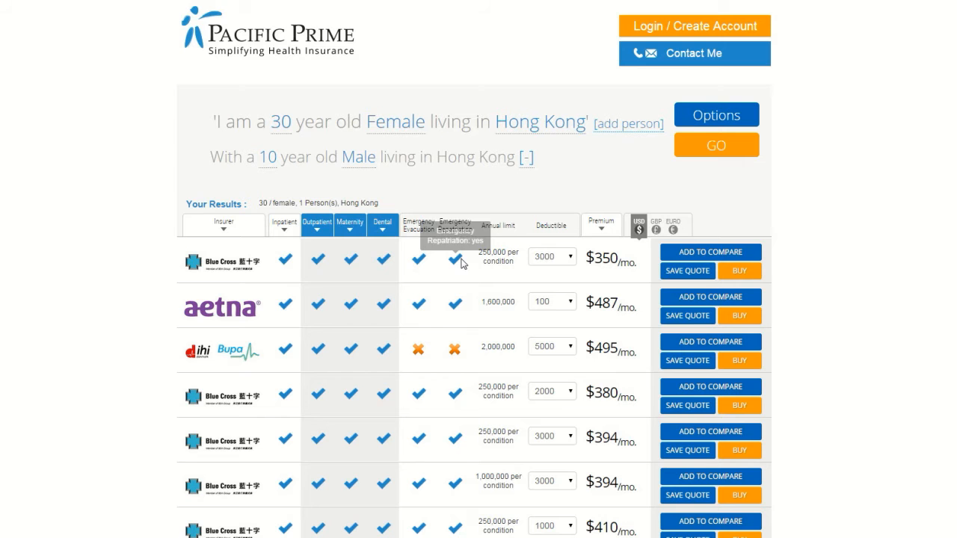
mouse_move(513, 166)
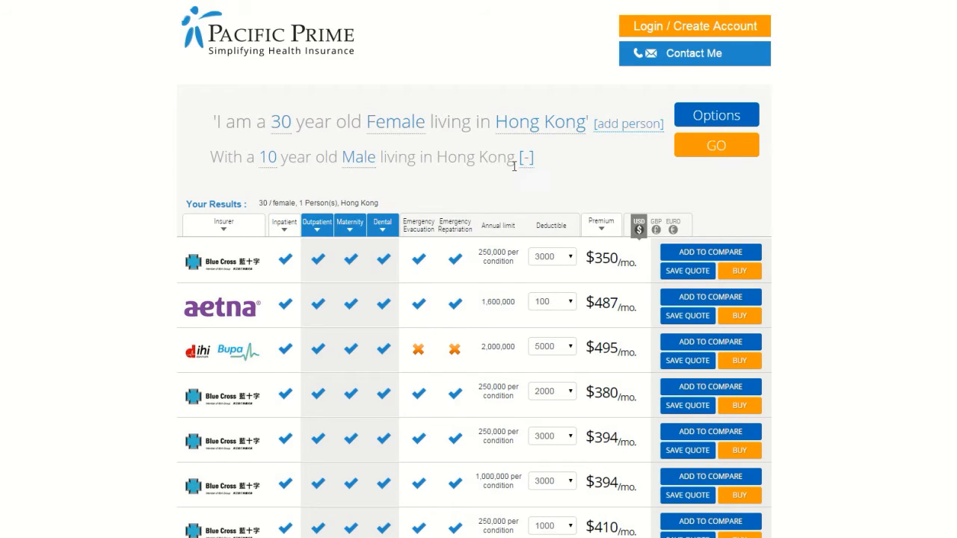
mouse_move(588, 153)
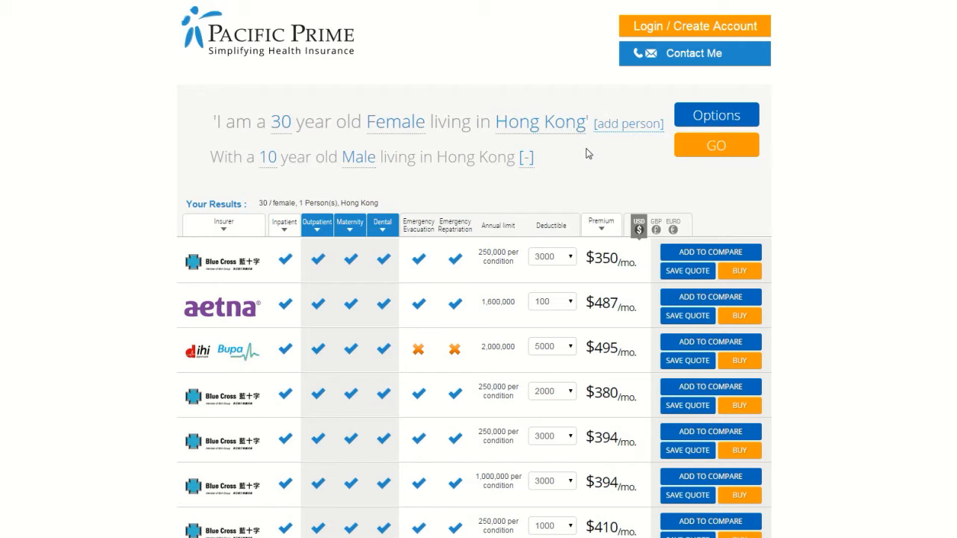
mouse_move(655, 132)
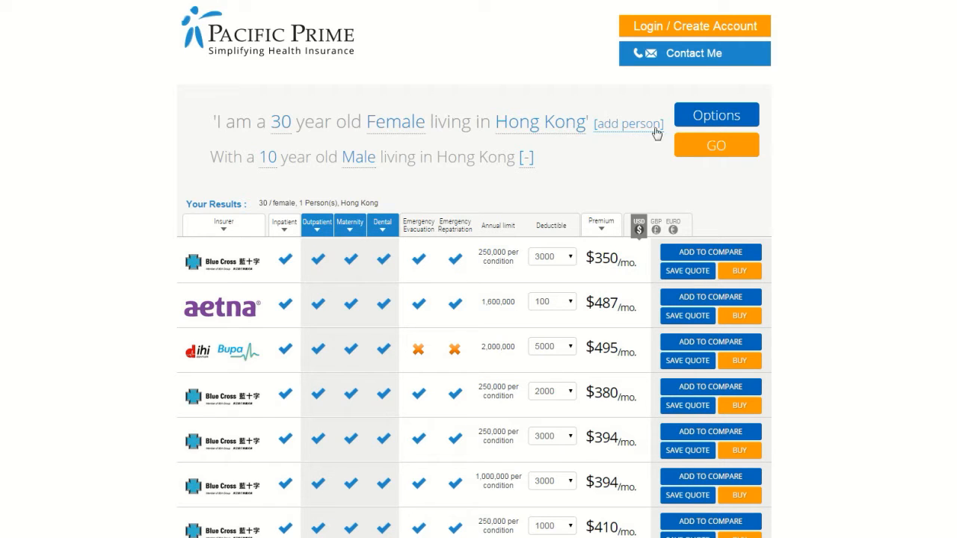
- Open the extra Options, choose Worldwide area of cover, and view Country of Residence choices
left_click(715, 115)
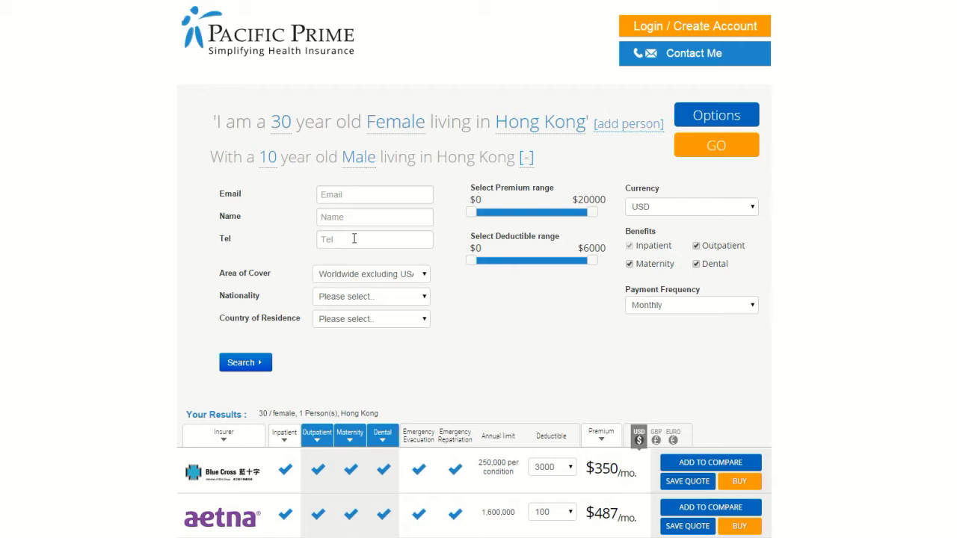
mouse_move(426, 283)
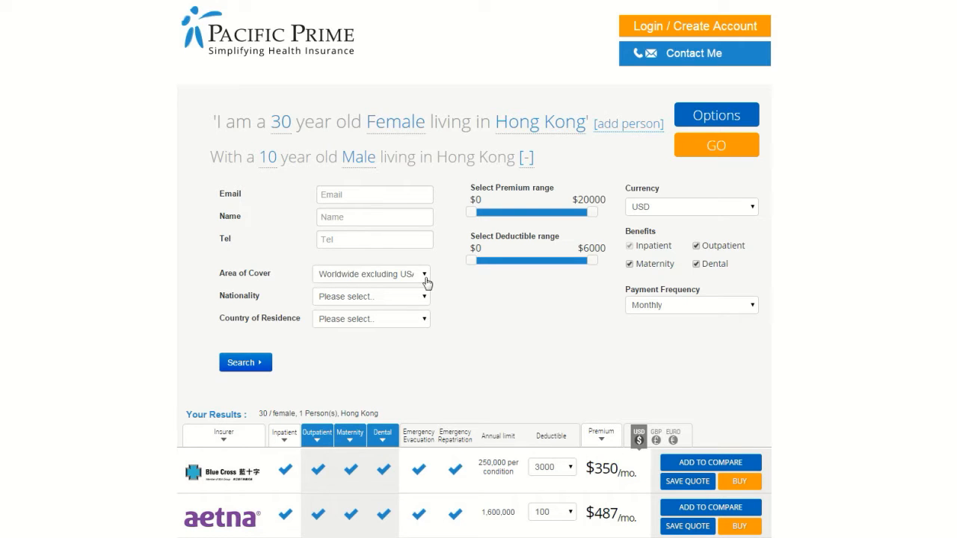
left_click(423, 273)
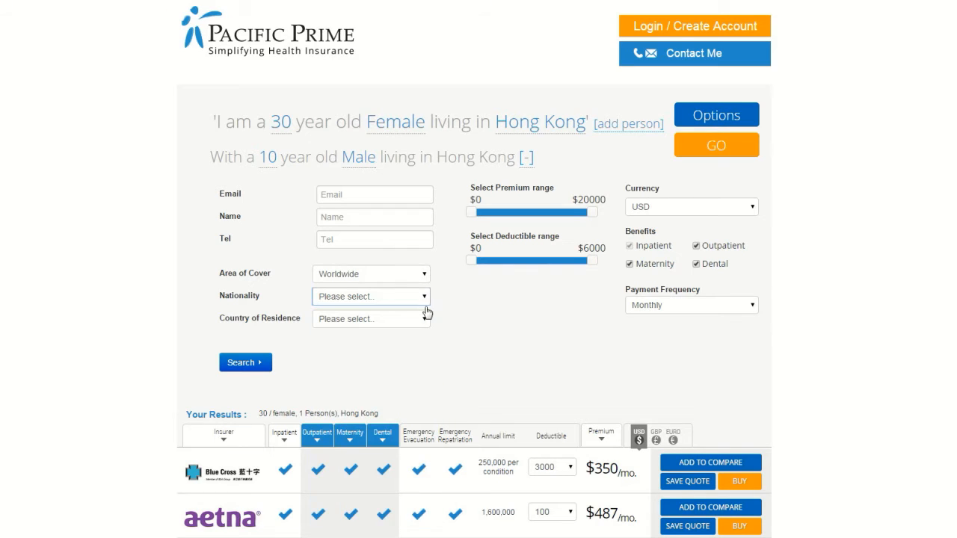
left_click(370, 318)
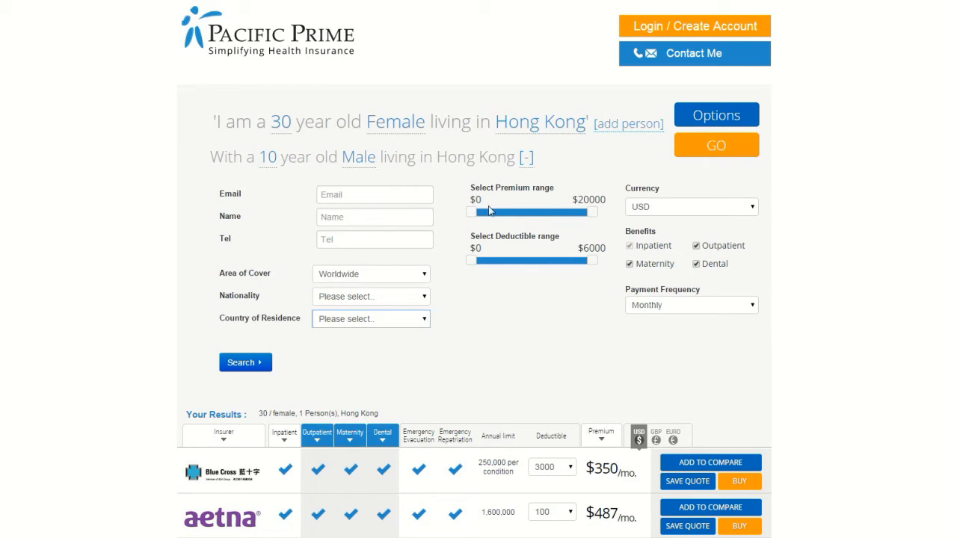
mouse_move(493, 214)
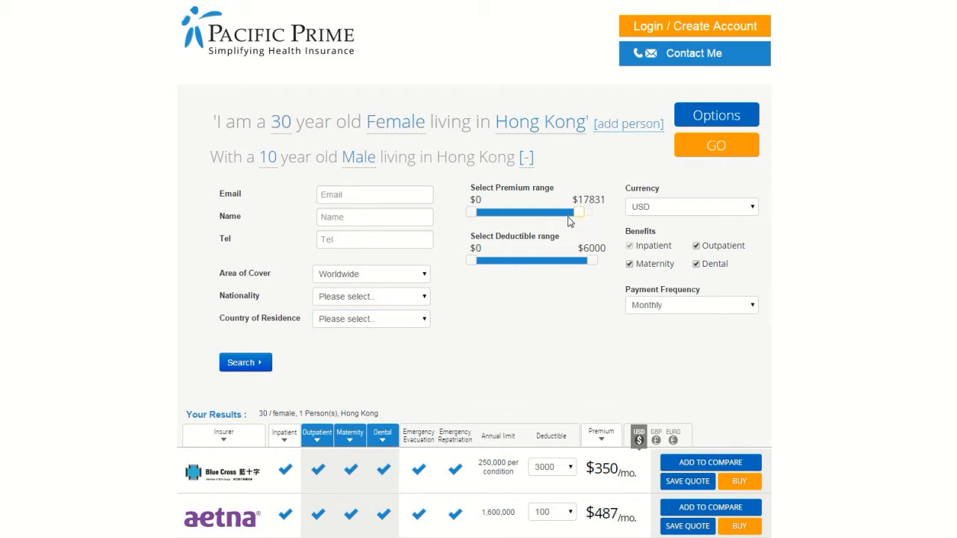
left_click_drag(580, 212, 529, 214)
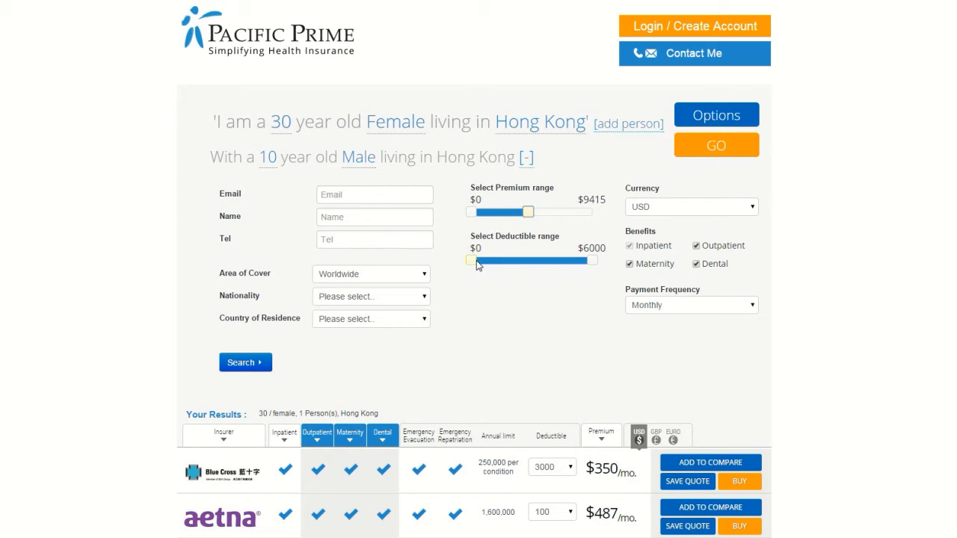
left_click_drag(469, 259, 494, 260)
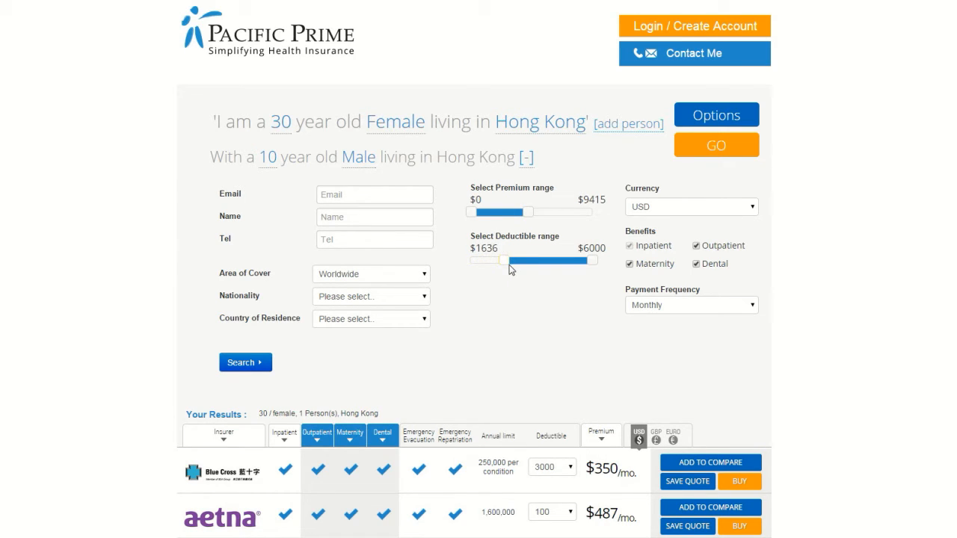
left_click_drag(494, 261, 490, 260)
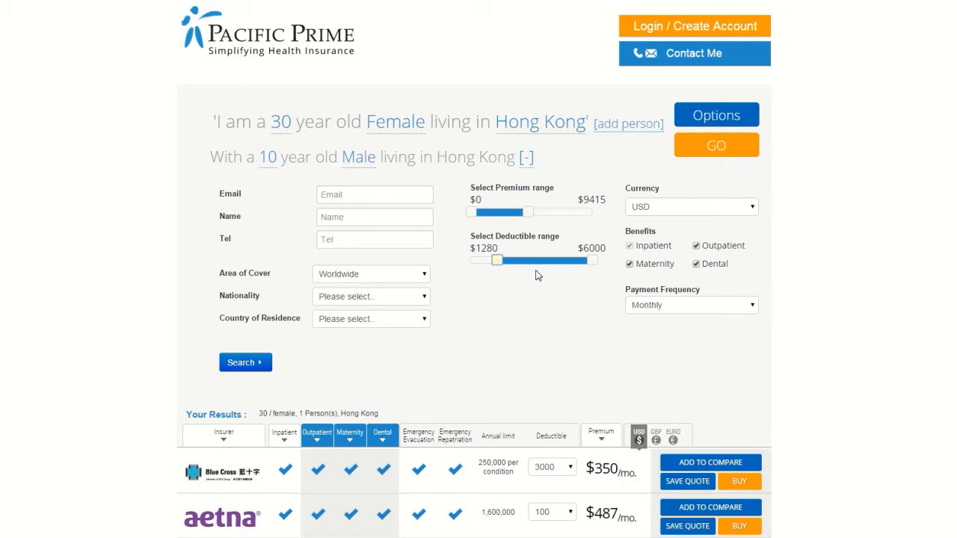
left_click_drag(495, 260, 473, 260)
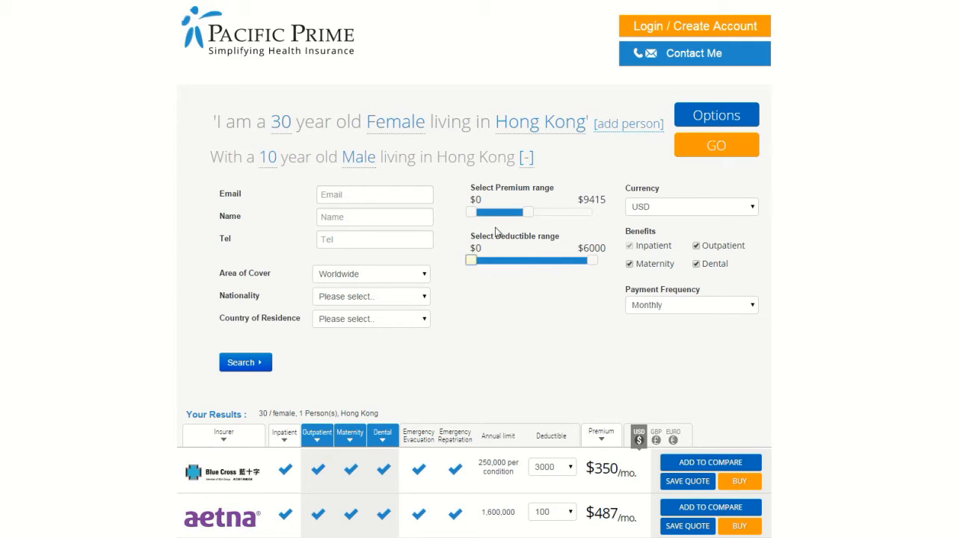
left_click_drag(508, 211, 592, 211)
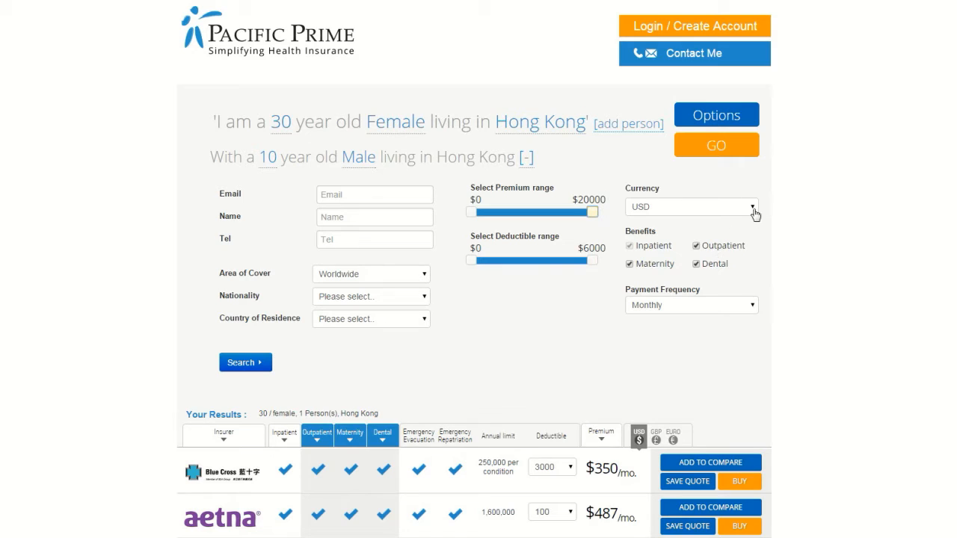
left_click(754, 207)
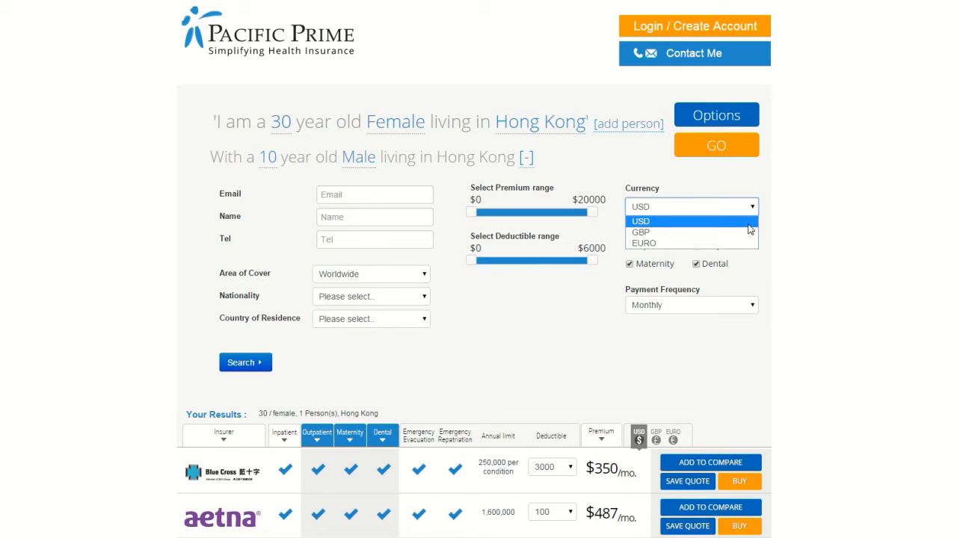
mouse_move(689, 232)
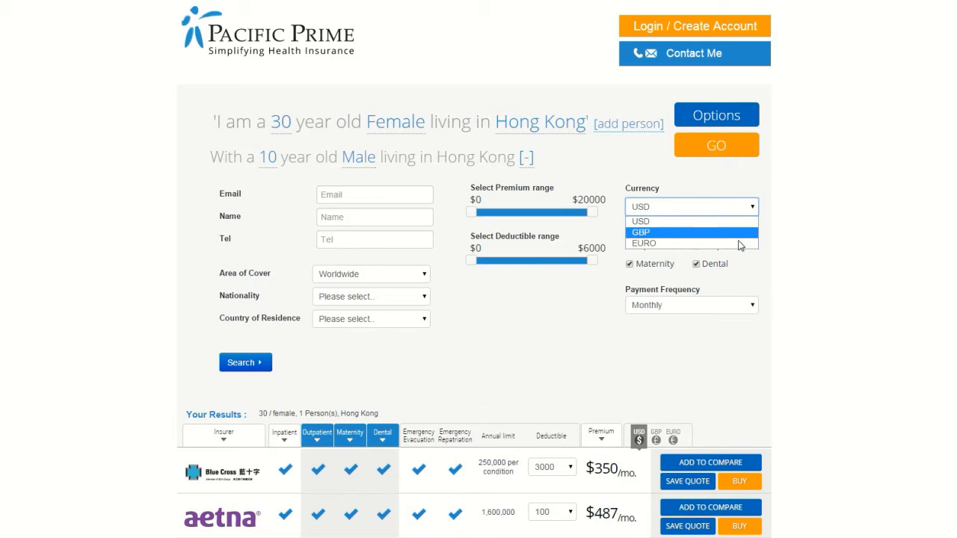
mouse_move(776, 233)
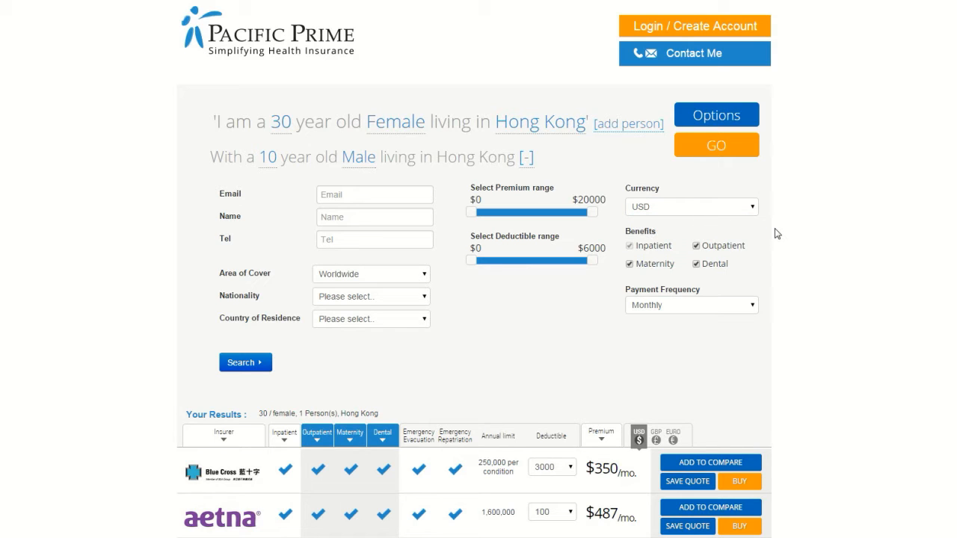
mouse_move(764, 241)
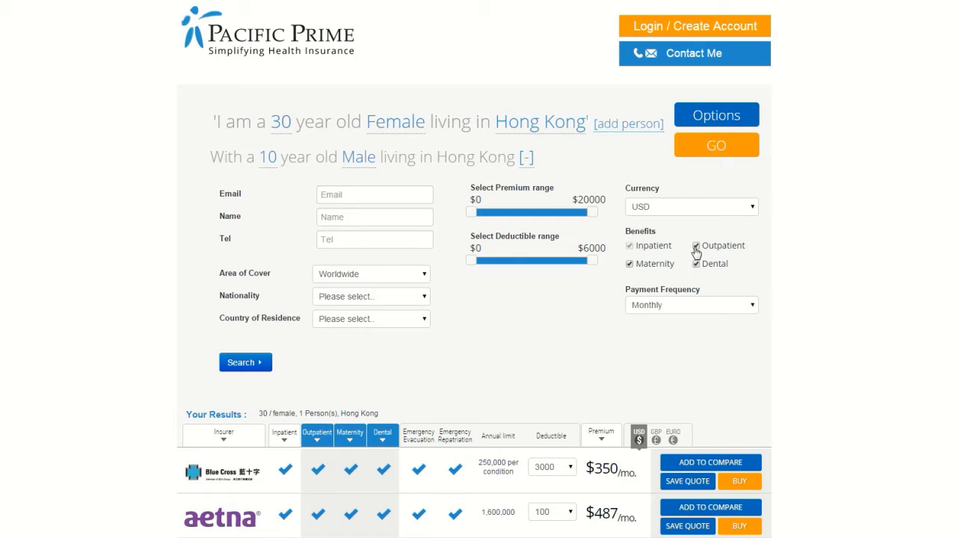
left_click(690, 304)
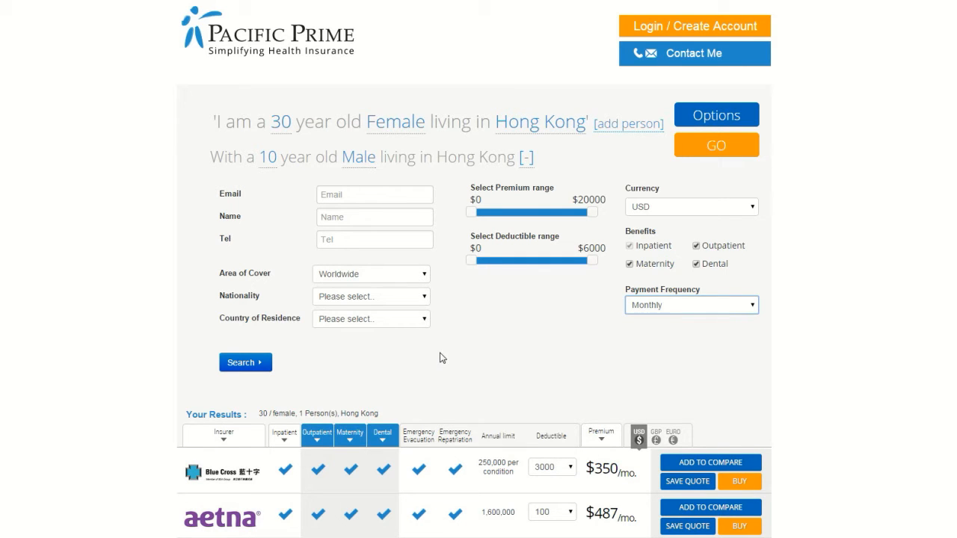
- Rerun the quote search for both people and scroll to the updated results
left_click(246, 362)
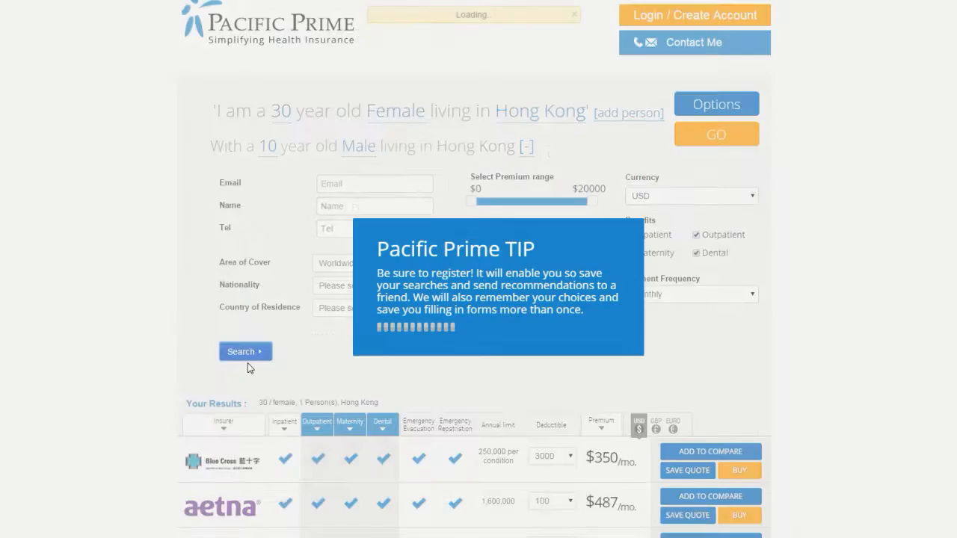
scroll("down", 3)
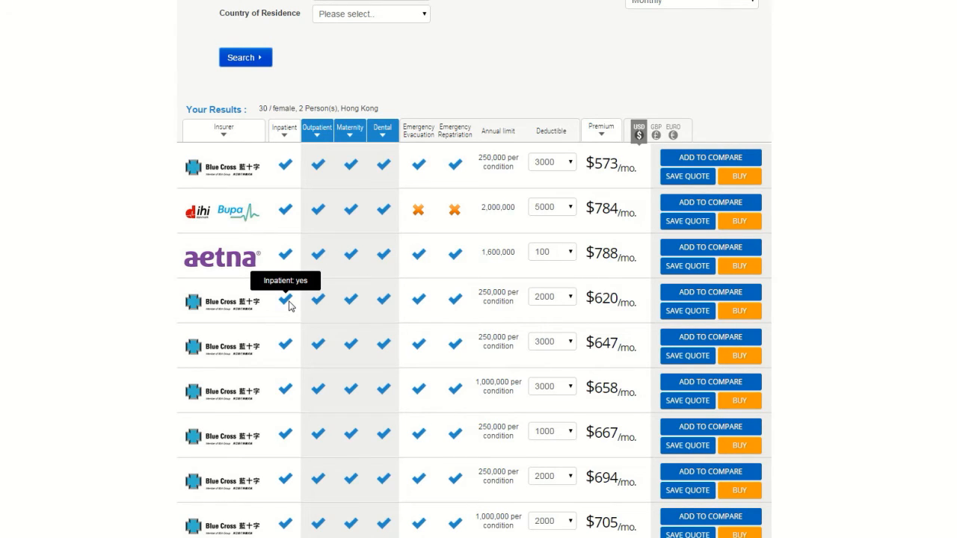
mouse_move(226, 132)
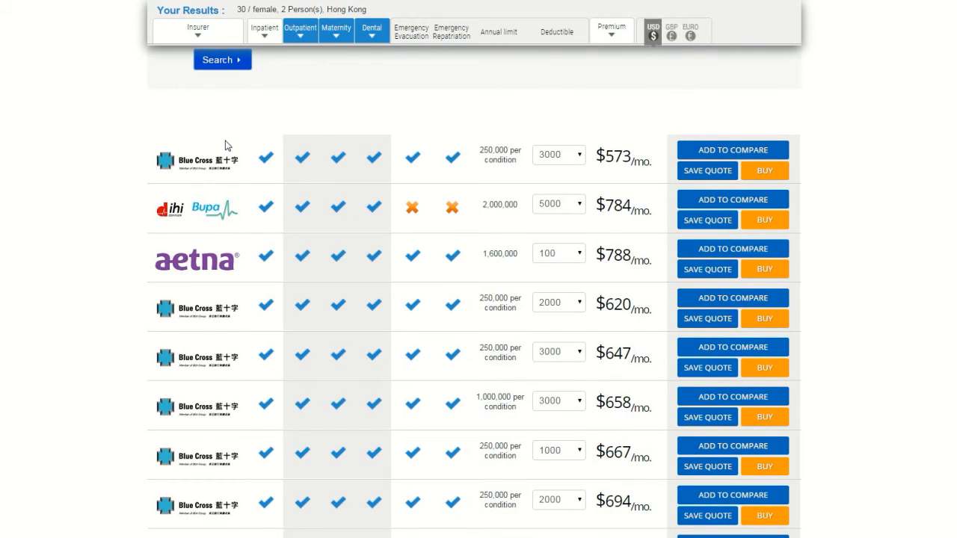
- Scroll back up to the results table header filters
scroll("up", 3)
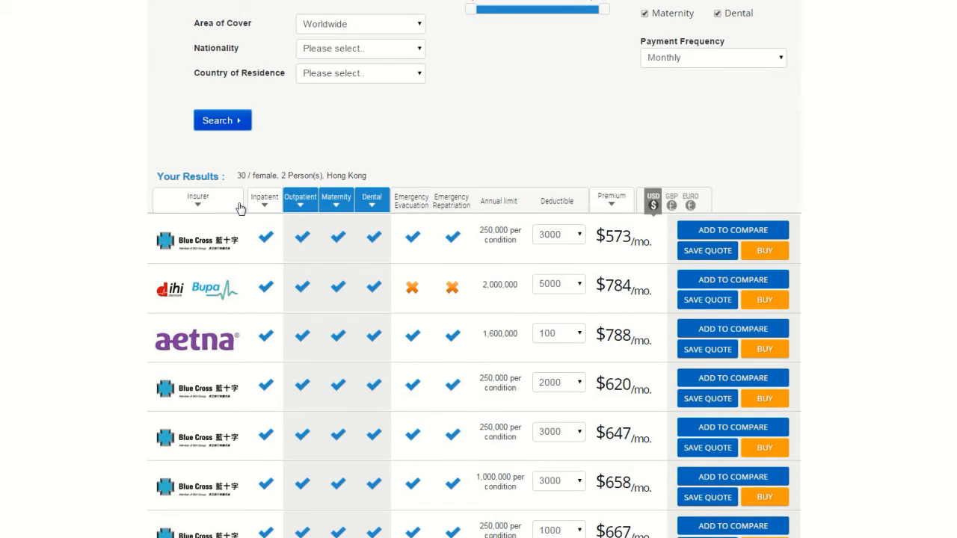
mouse_move(499, 230)
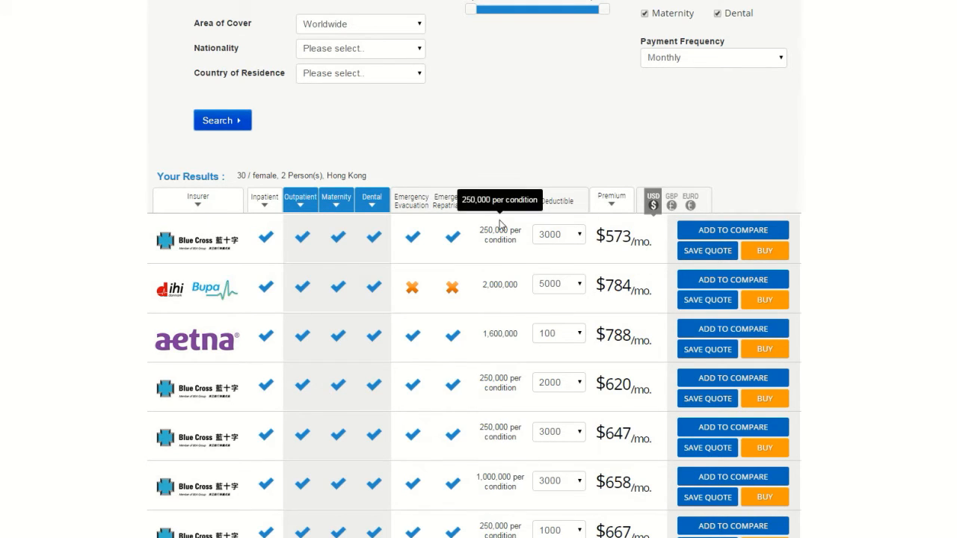
mouse_move(470, 157)
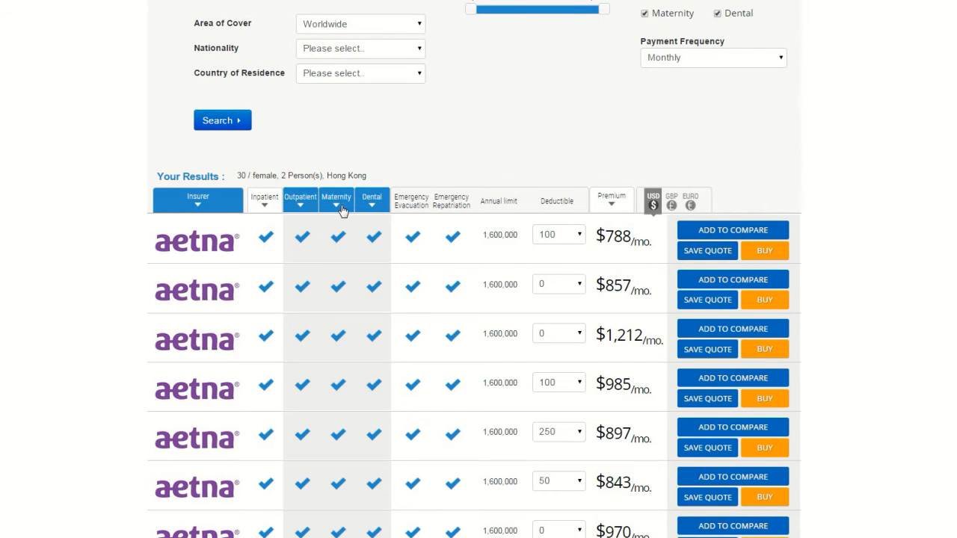
mouse_move(373, 211)
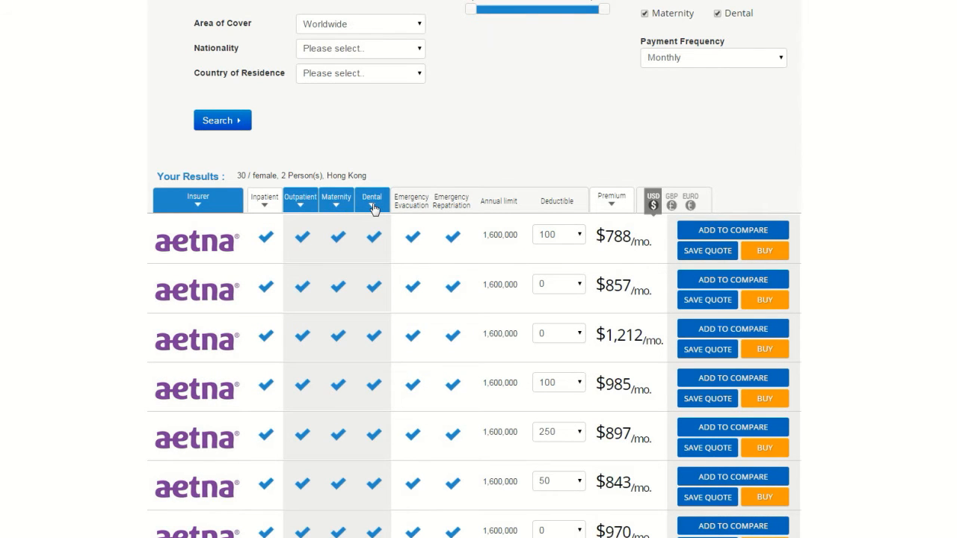
mouse_move(424, 228)
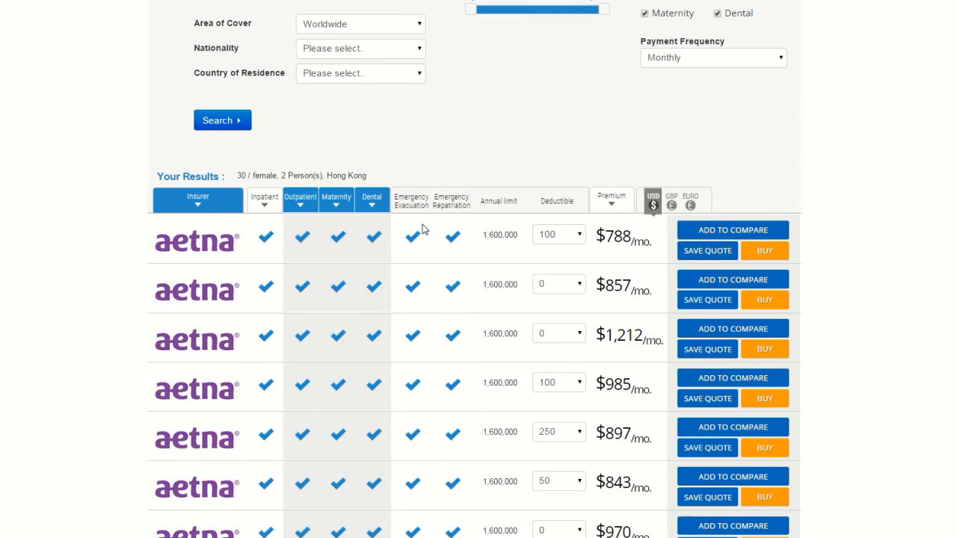
mouse_move(456, 225)
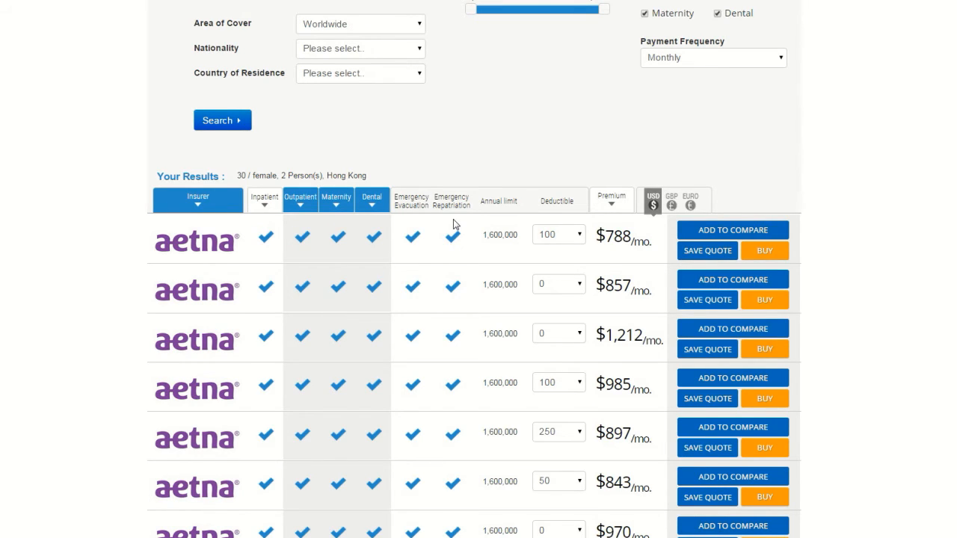
mouse_move(611, 201)
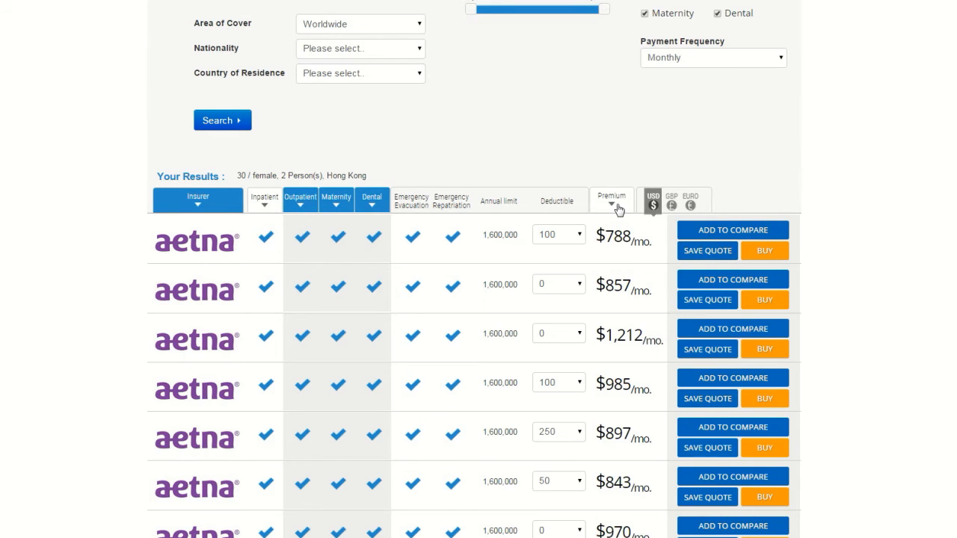
- Sort the two-person results by the Premium column, cheapest first
left_click(610, 200)
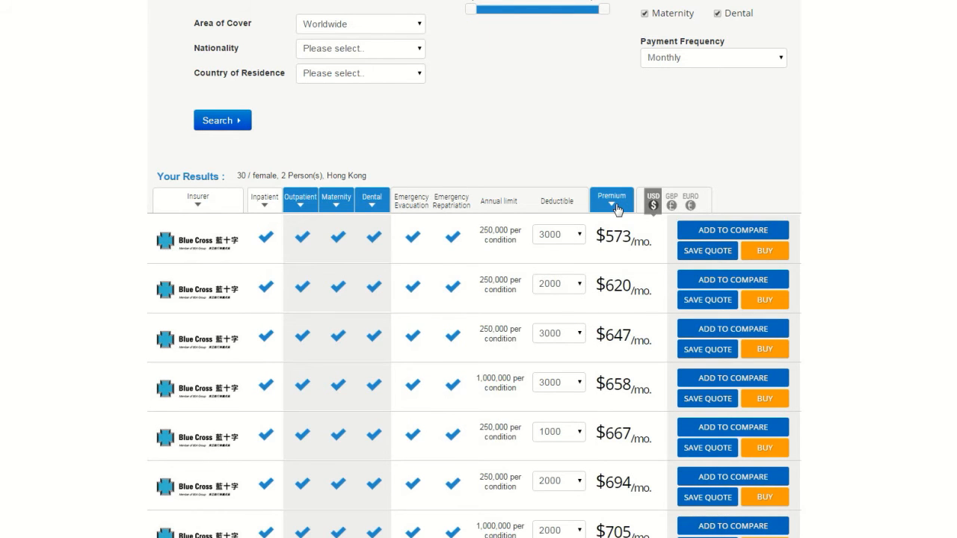
mouse_move(630, 232)
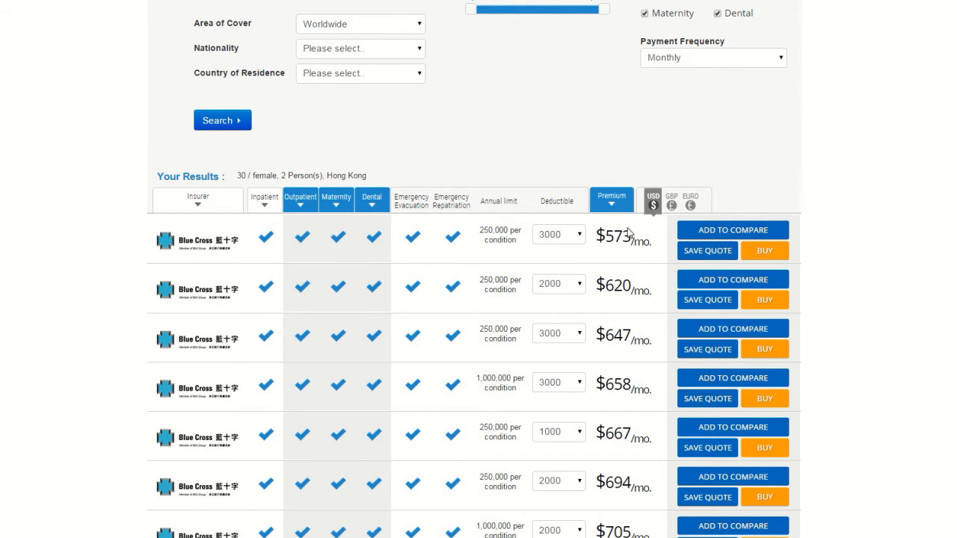
mouse_move(672, 203)
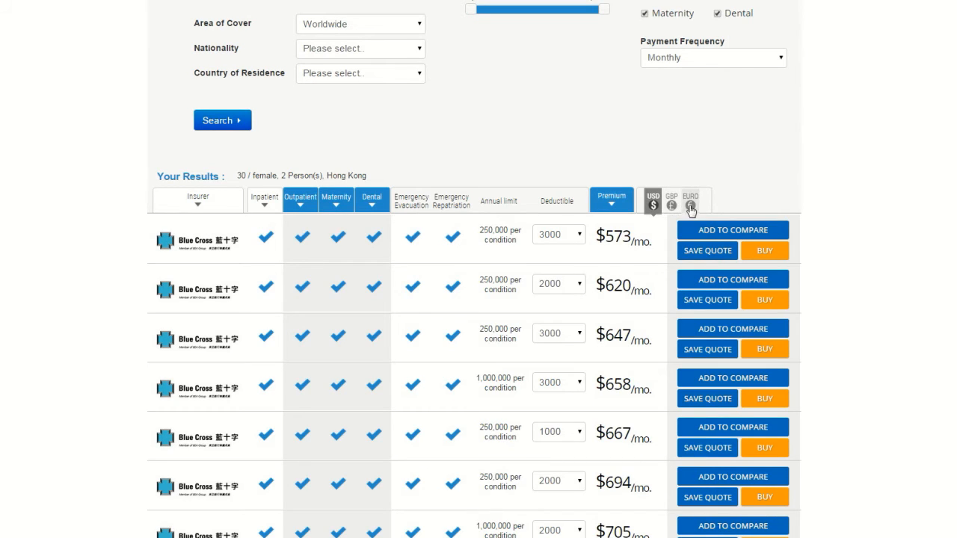
mouse_move(689, 207)
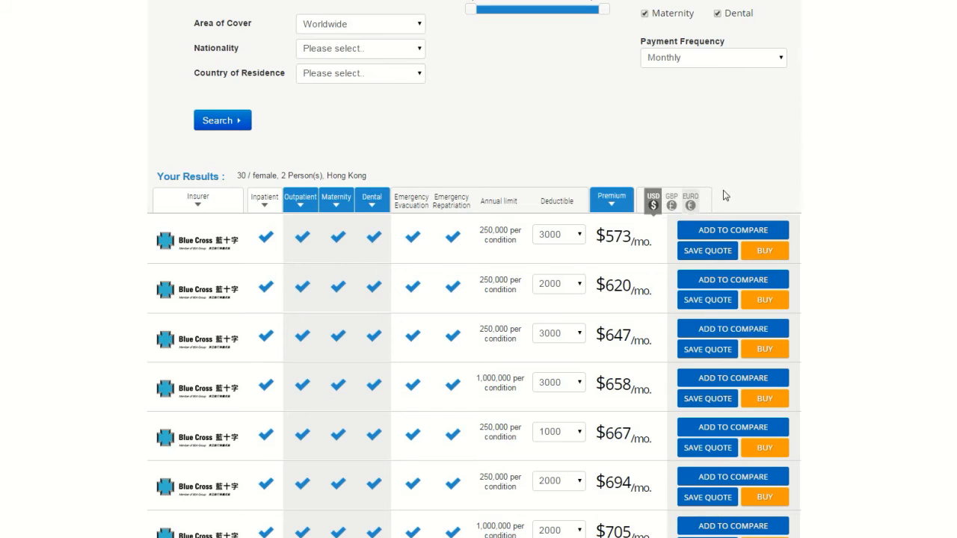
mouse_move(760, 182)
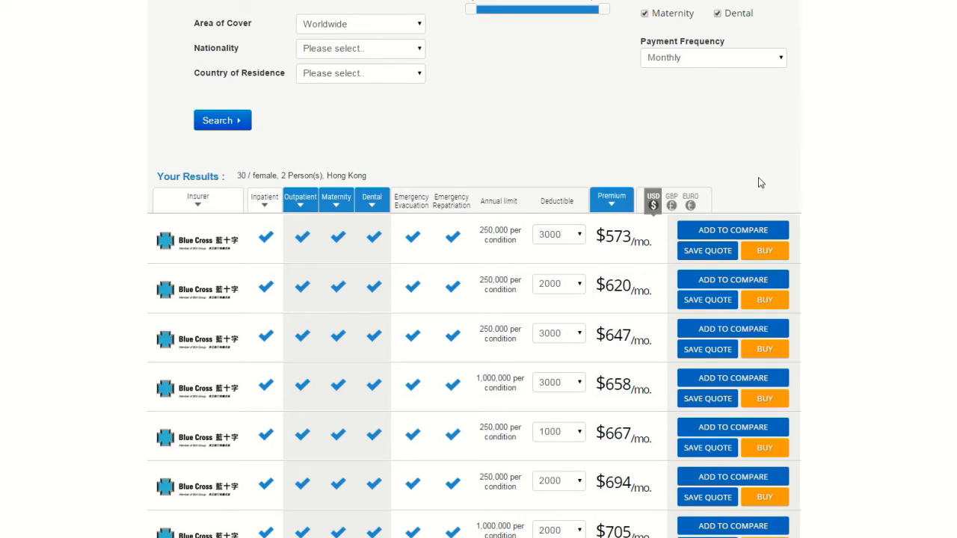
- Try 1000 and 3000 deductibles on the top Blue Cross plan, settling on 1000
left_click(559, 234)
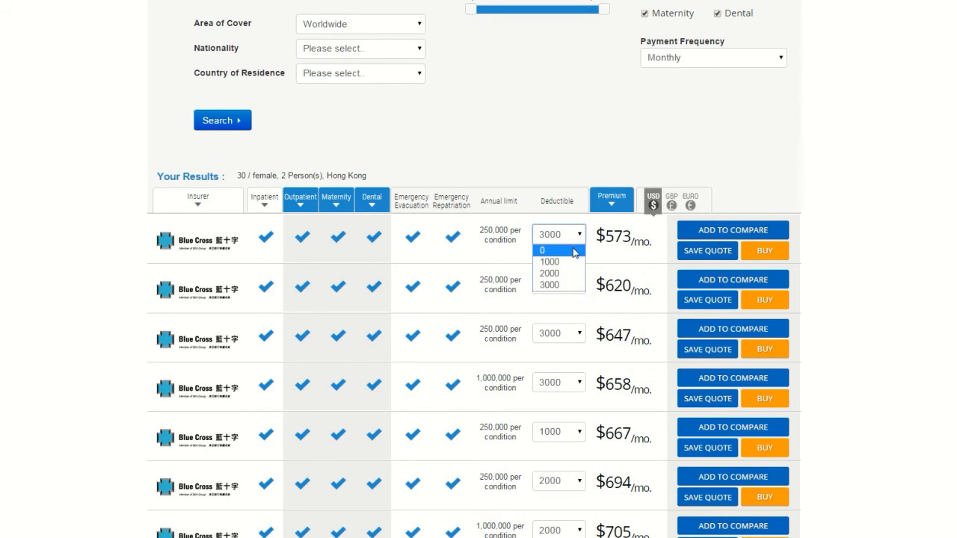
mouse_move(571, 273)
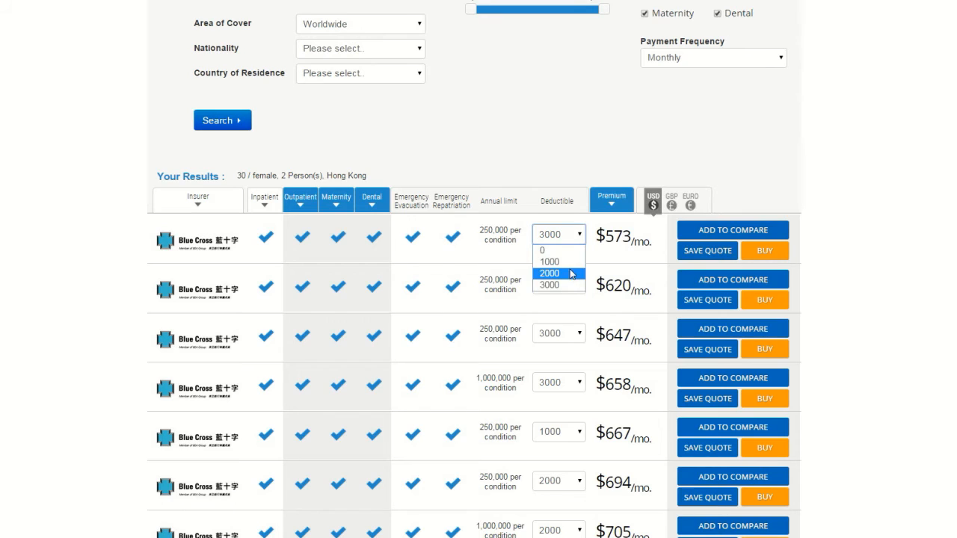
left_click(549, 261)
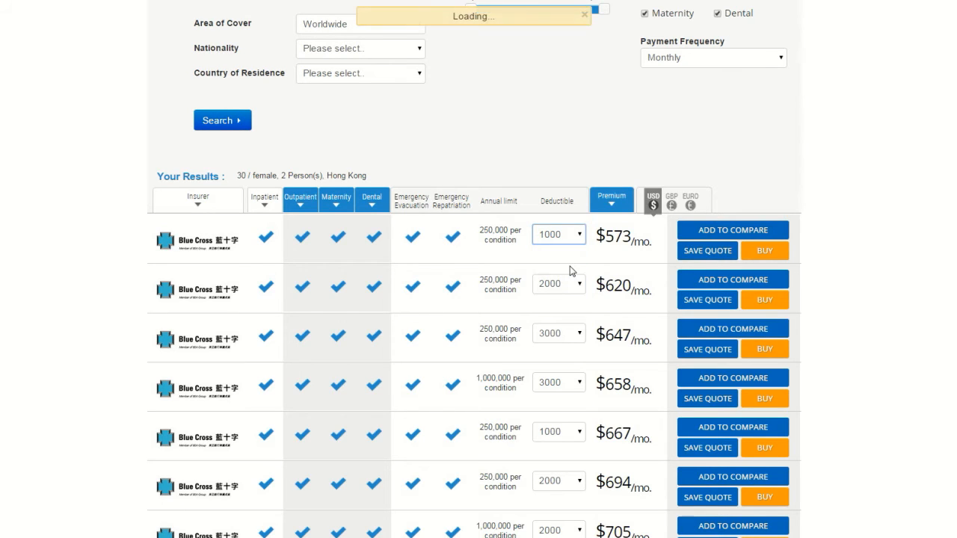
left_click(558, 234)
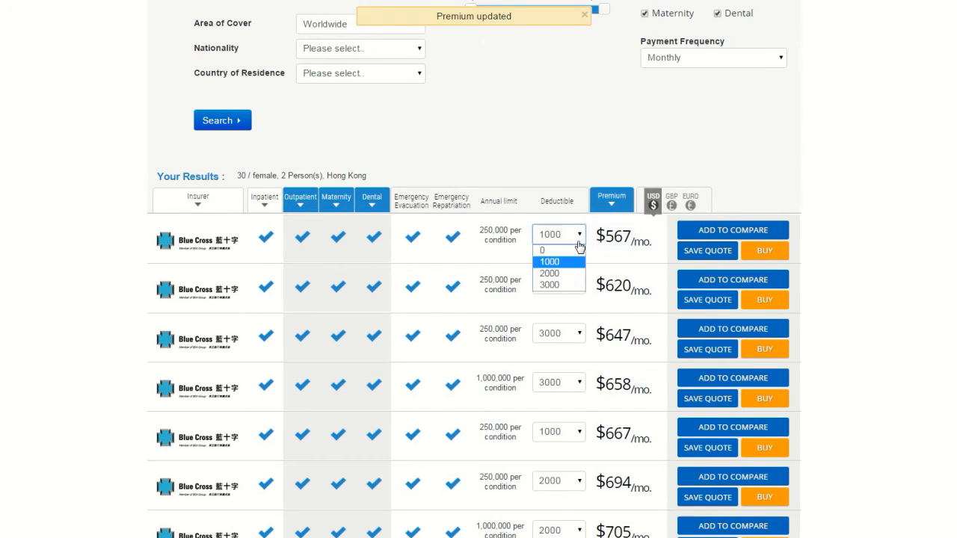
left_click(549, 285)
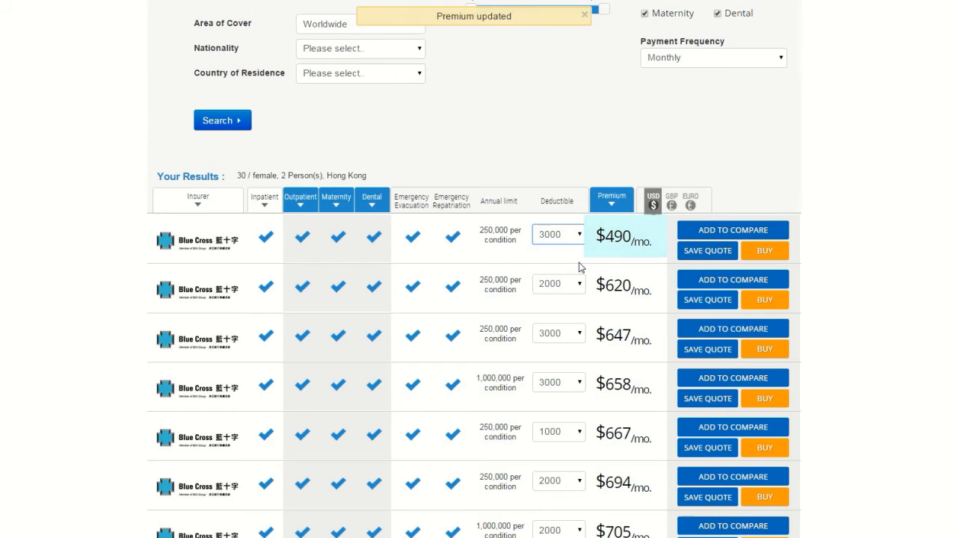
left_click(557, 234)
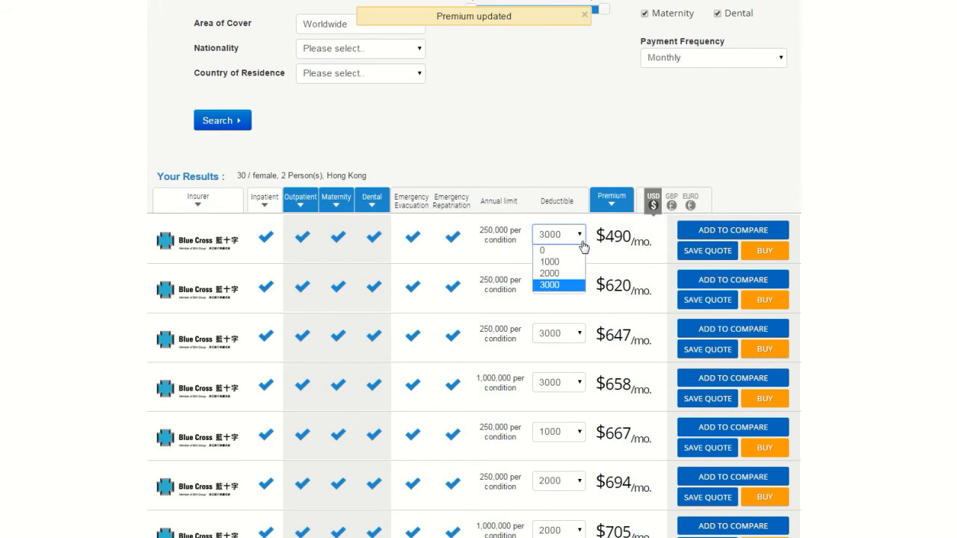
left_click(549, 250)
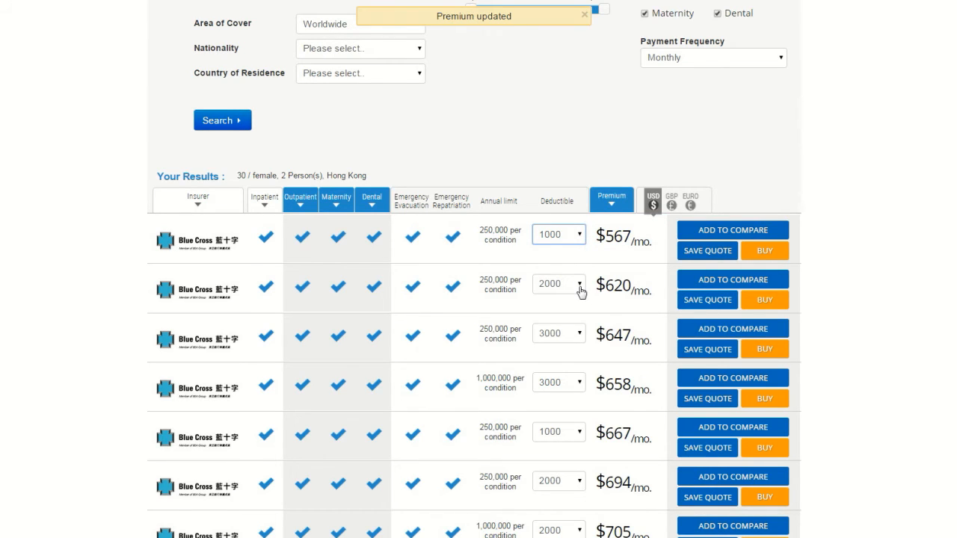
mouse_move(199, 257)
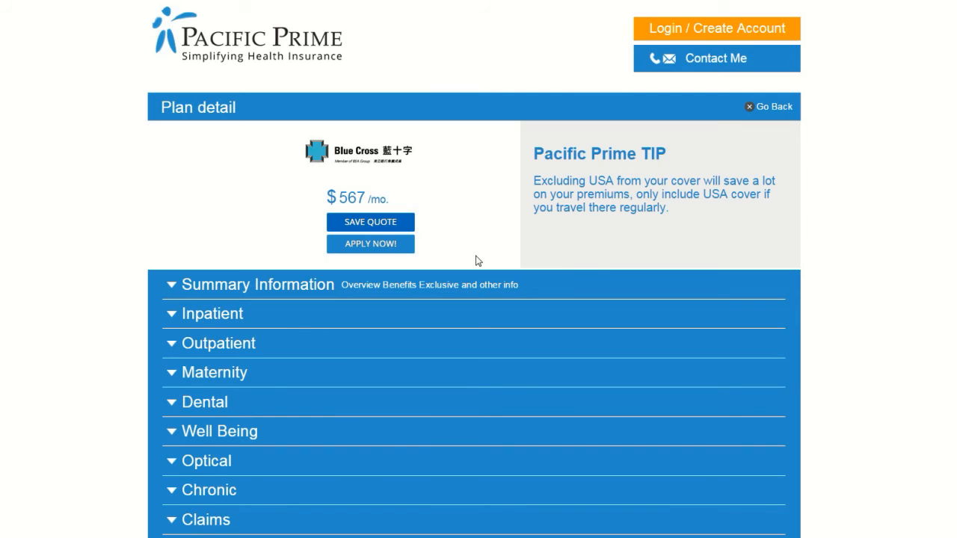
- Expand and collapse Summary Information, browse the $567/mo plan's sections, then choose APPLY NOW!
left_click(170, 284)
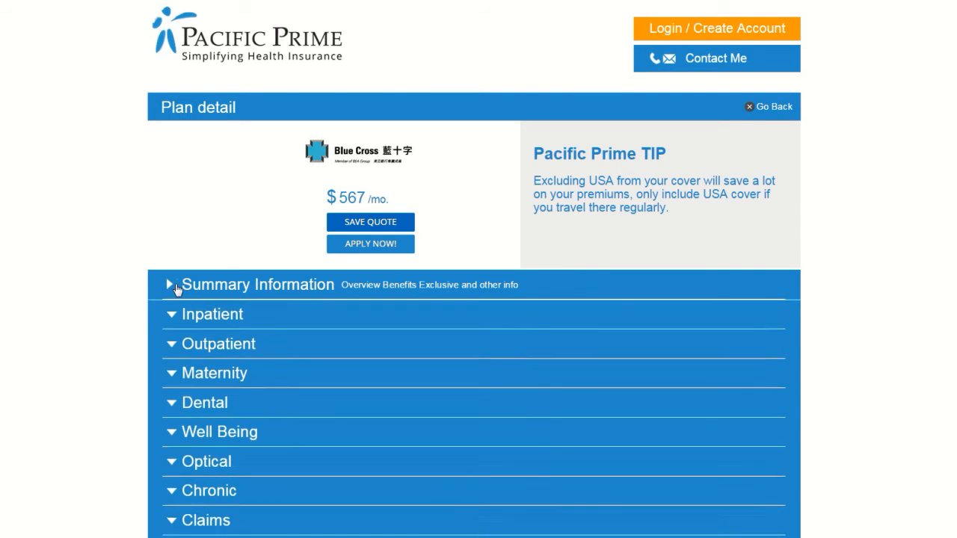
left_click(176, 285)
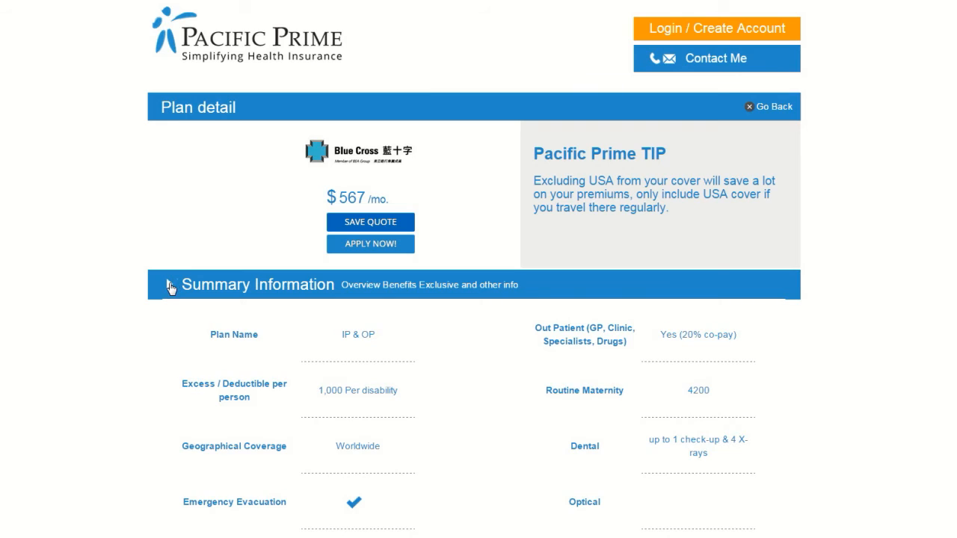
left_click(258, 284)
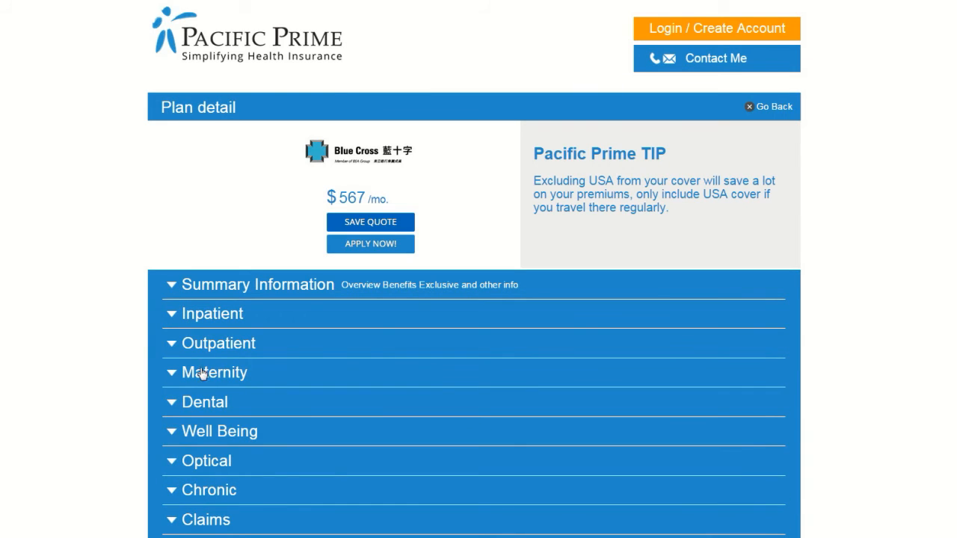
mouse_move(266, 463)
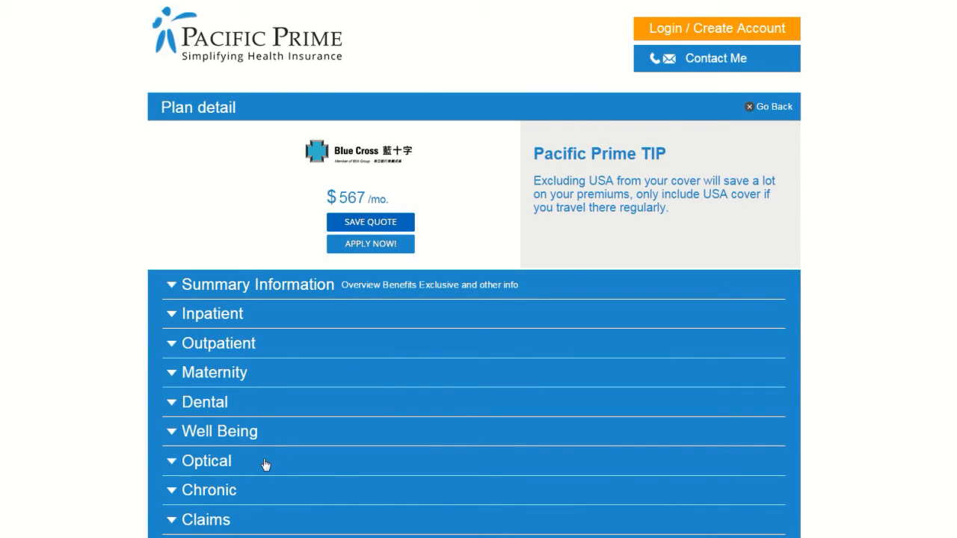
mouse_move(243, 497)
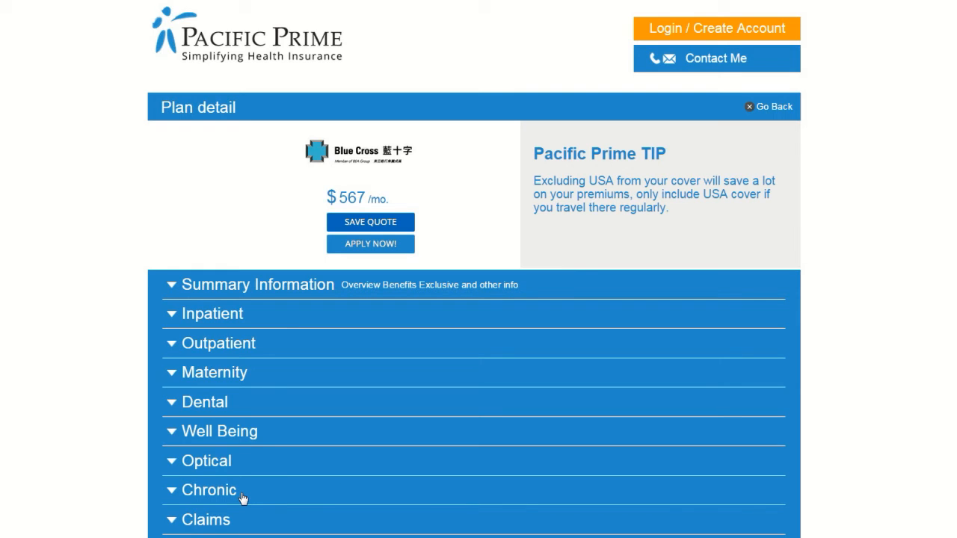
left_click(206, 520)
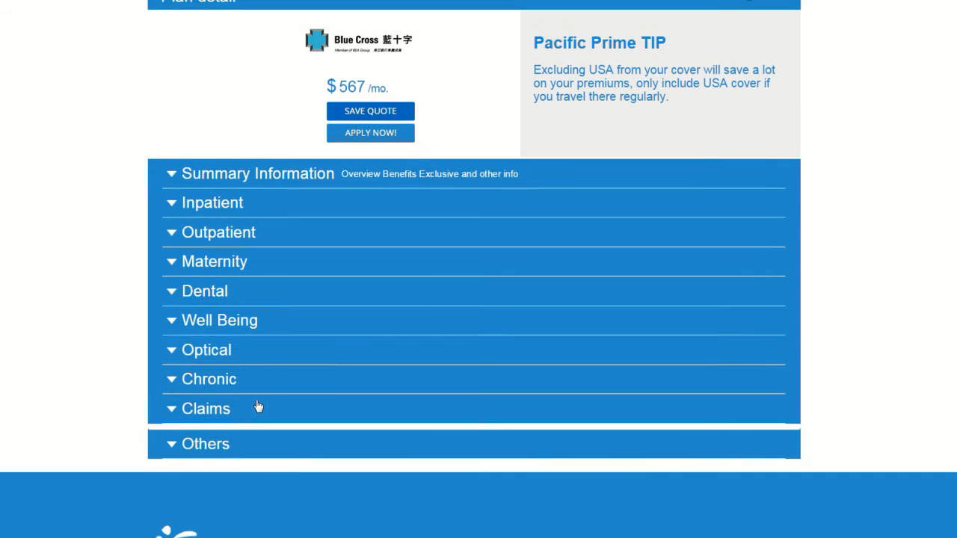
scroll("up", 3)
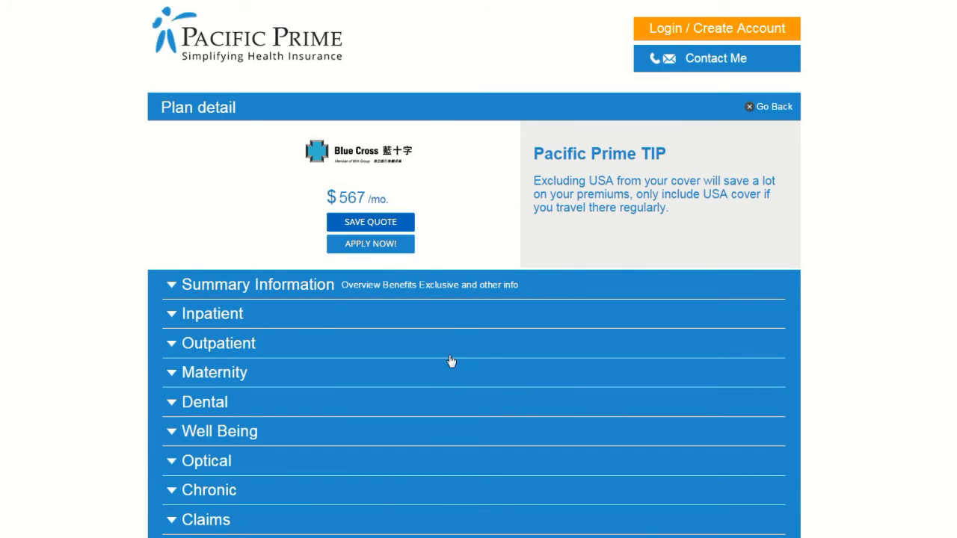
mouse_move(552, 247)
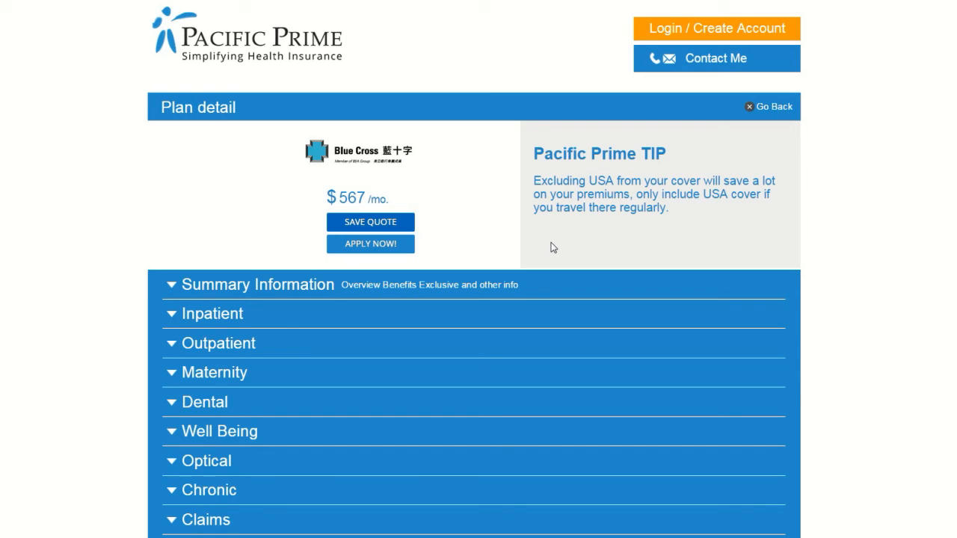
mouse_move(547, 253)
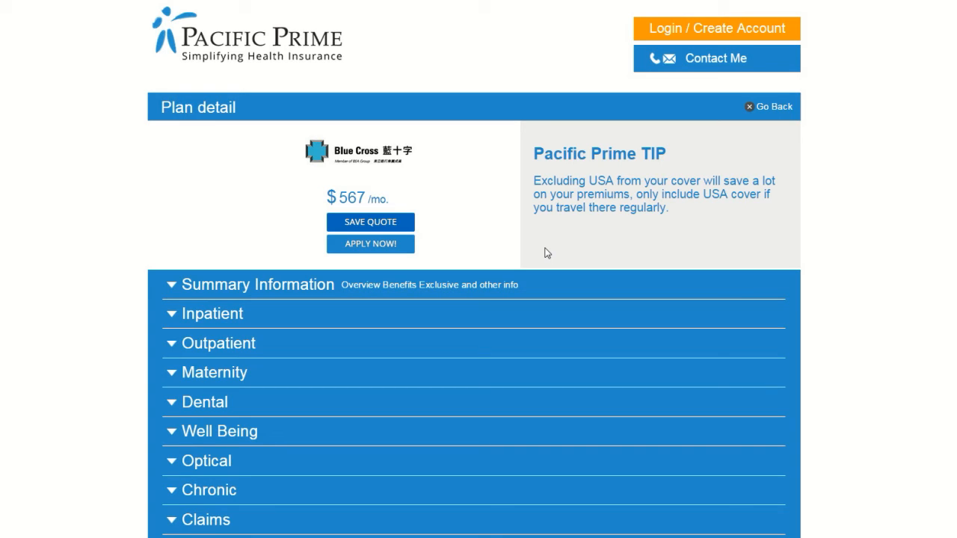
mouse_move(720, 178)
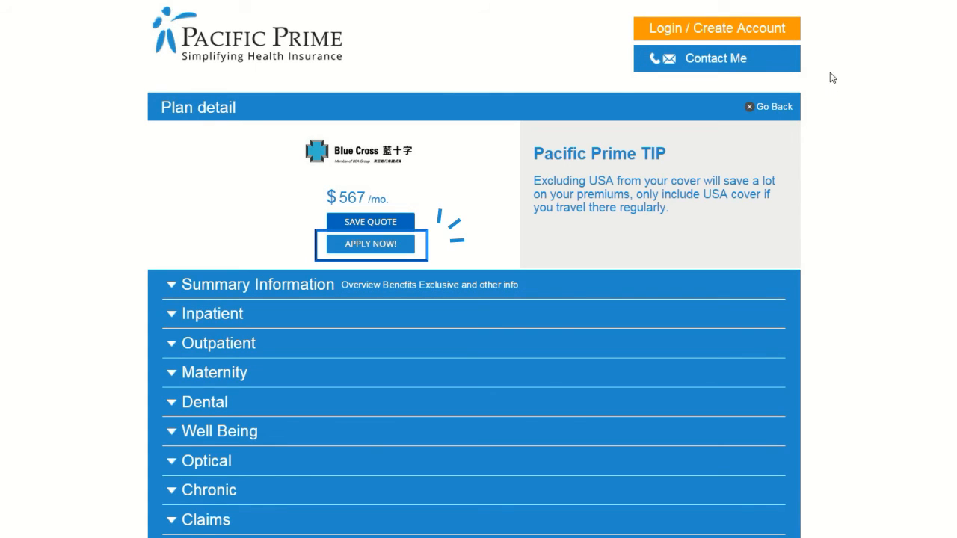
left_click(370, 243)
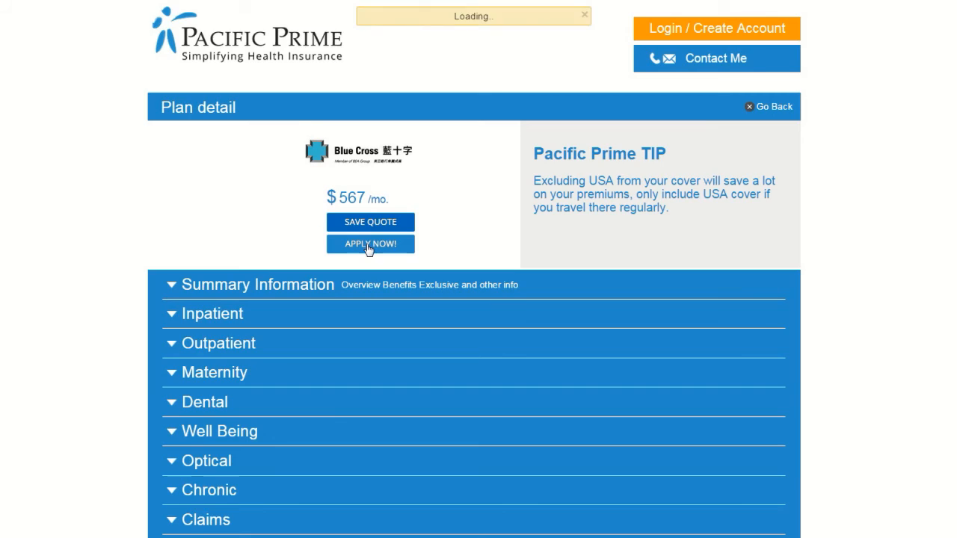
- Close the Contact Information form unsubmitted and go back from Plan detail to results
left_click(370, 244)
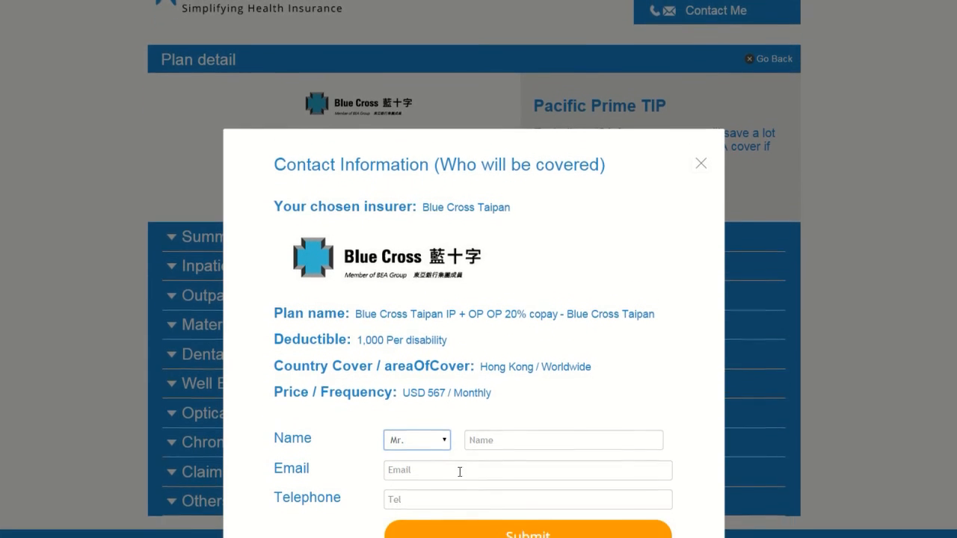
scroll("down", 3)
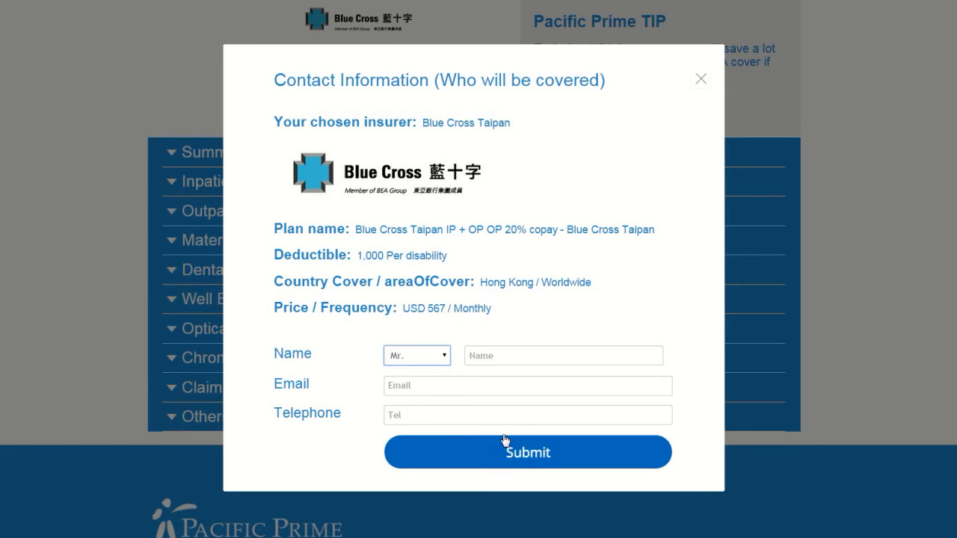
left_click(700, 78)
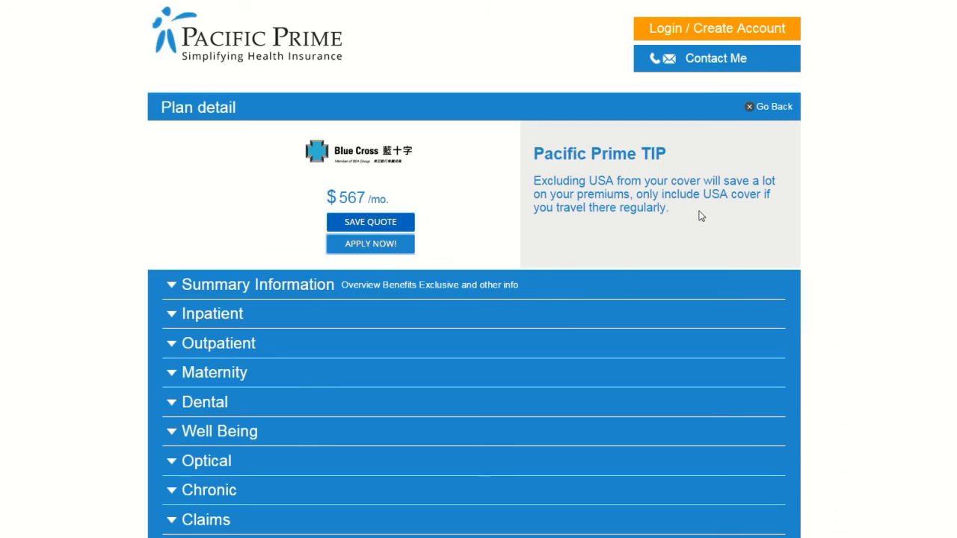
mouse_move(766, 112)
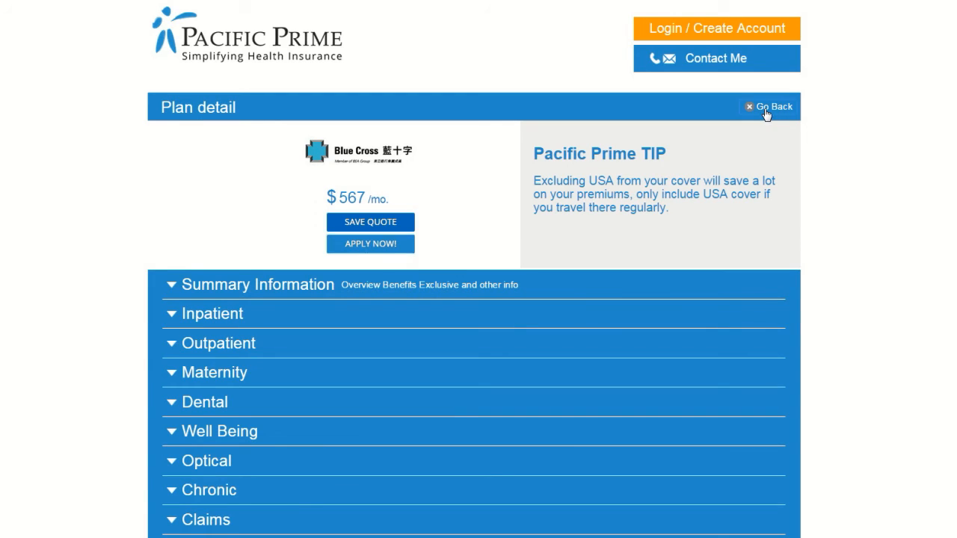
left_click(768, 106)
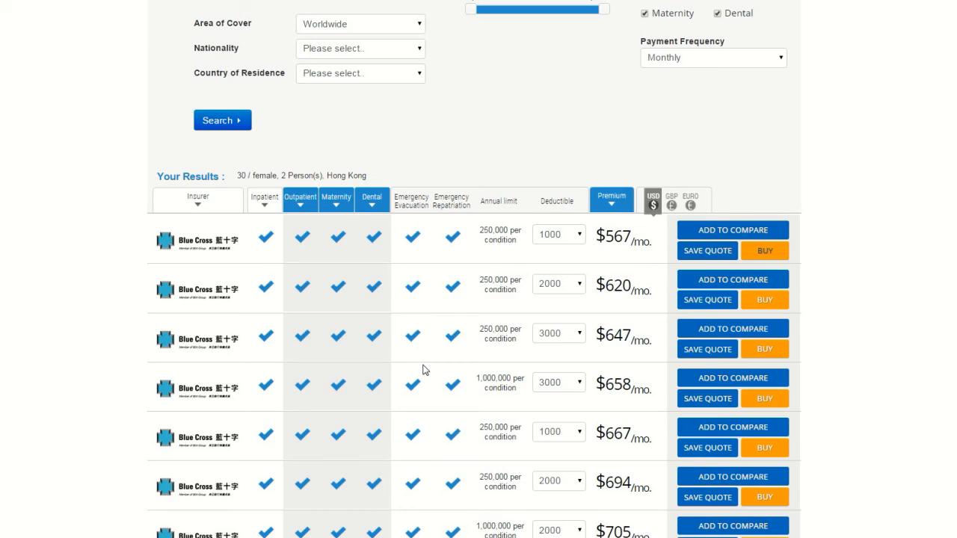
mouse_move(707, 250)
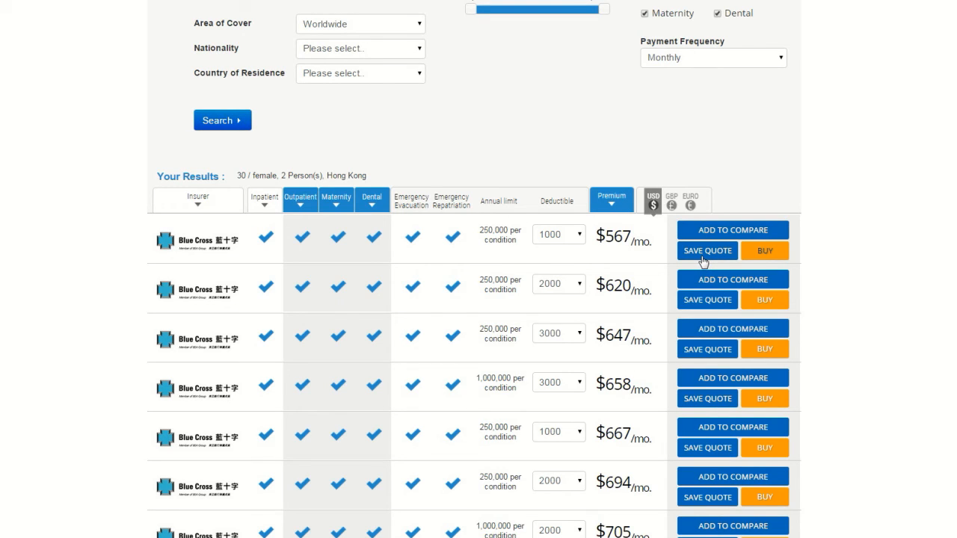
scroll("up", 3)
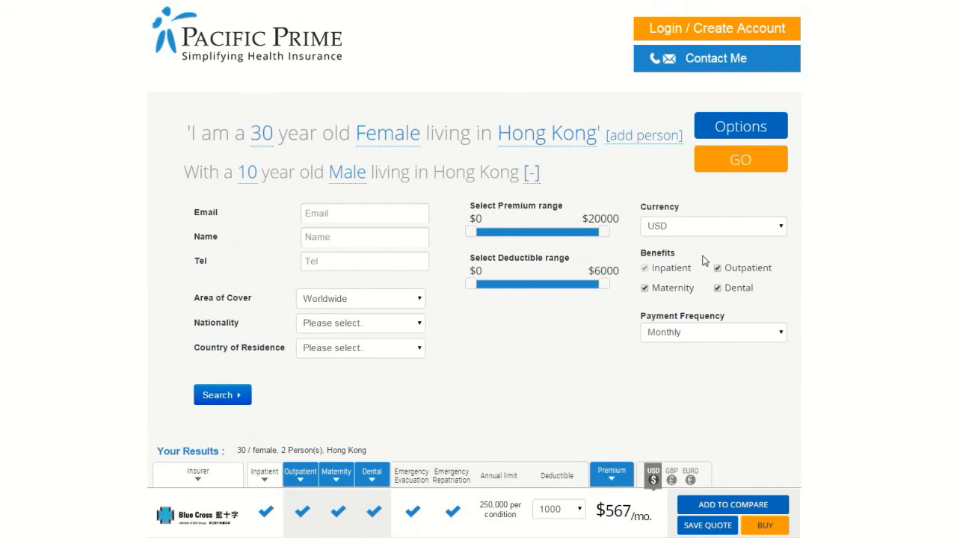
mouse_move(656, 43)
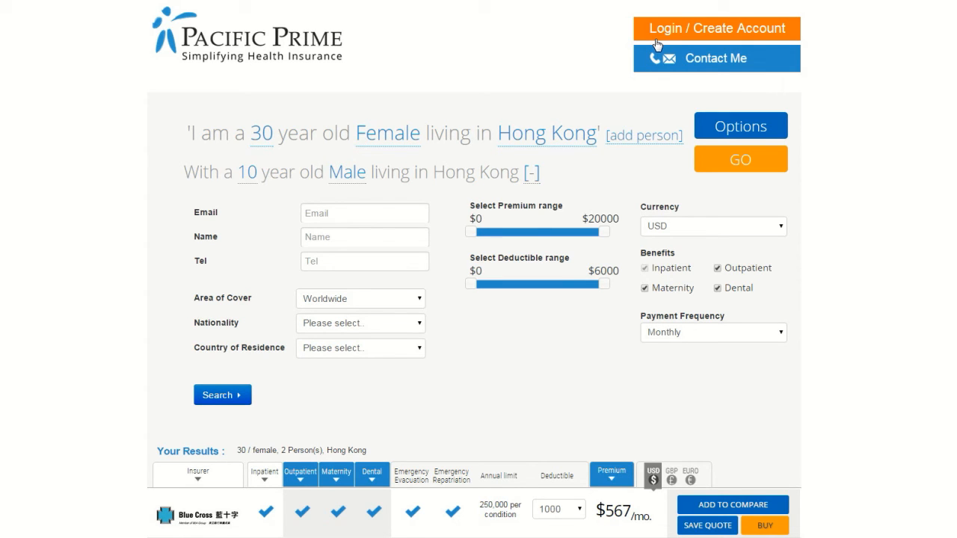
scroll("down", 3)
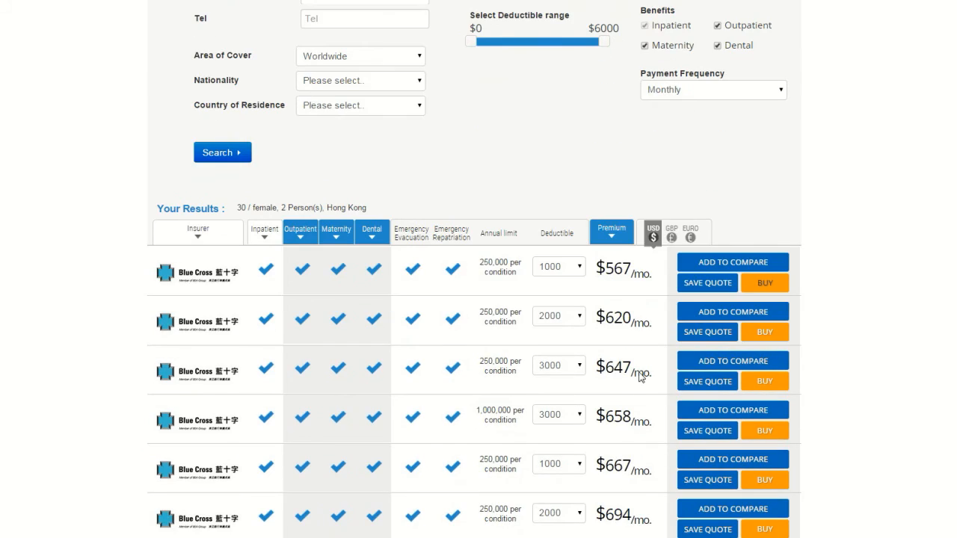
mouse_move(734, 261)
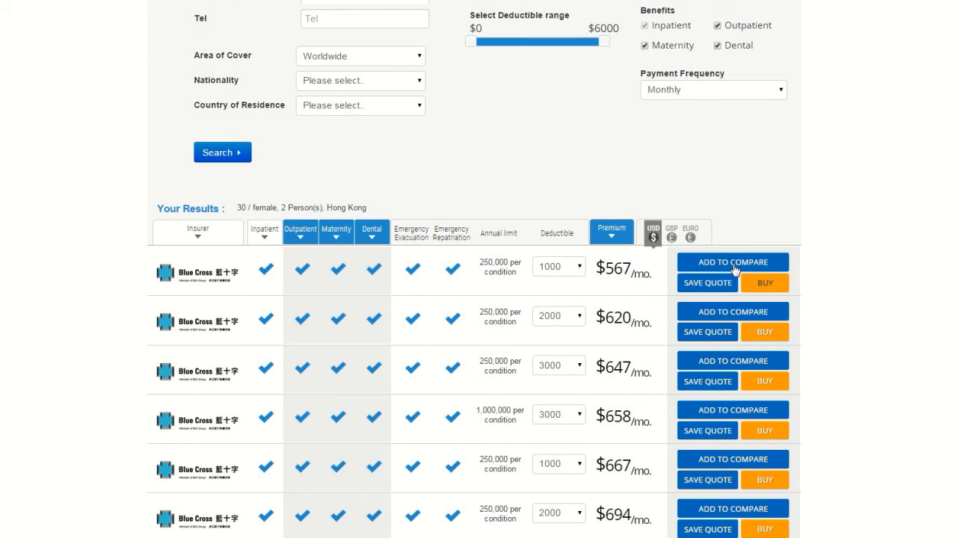
mouse_move(729, 274)
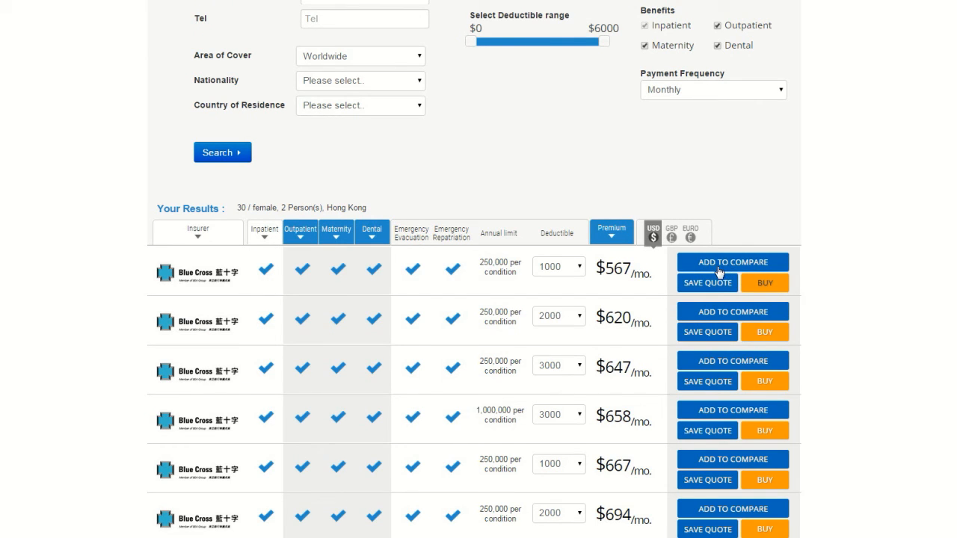
- Add the $567 plan and three more Blue Cross plans at 1000 deductible, then compare them
left_click(733, 262)
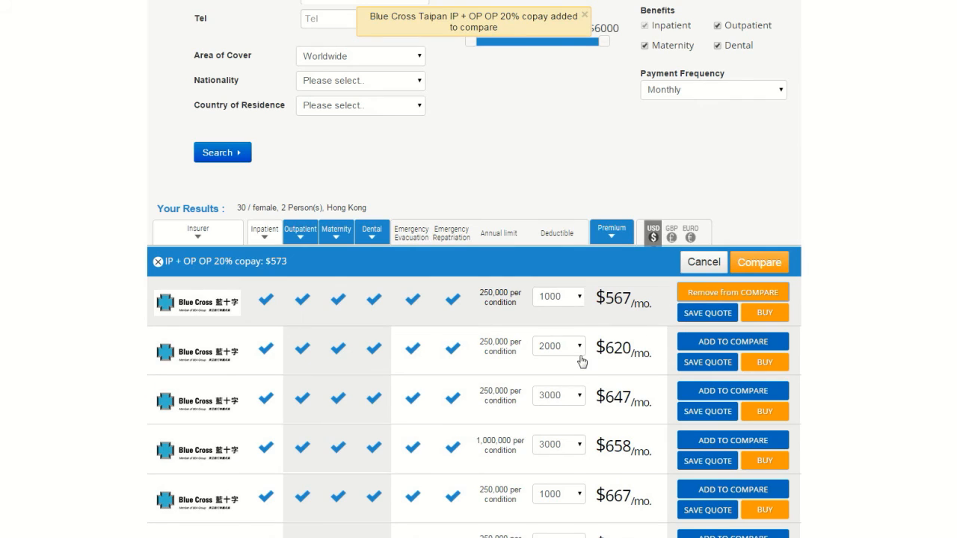
left_click(558, 346)
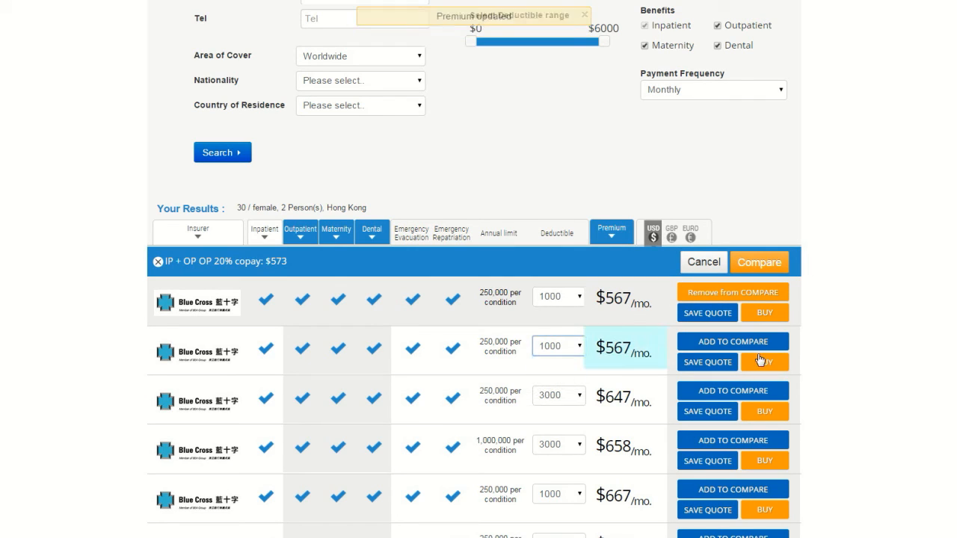
left_click(732, 341)
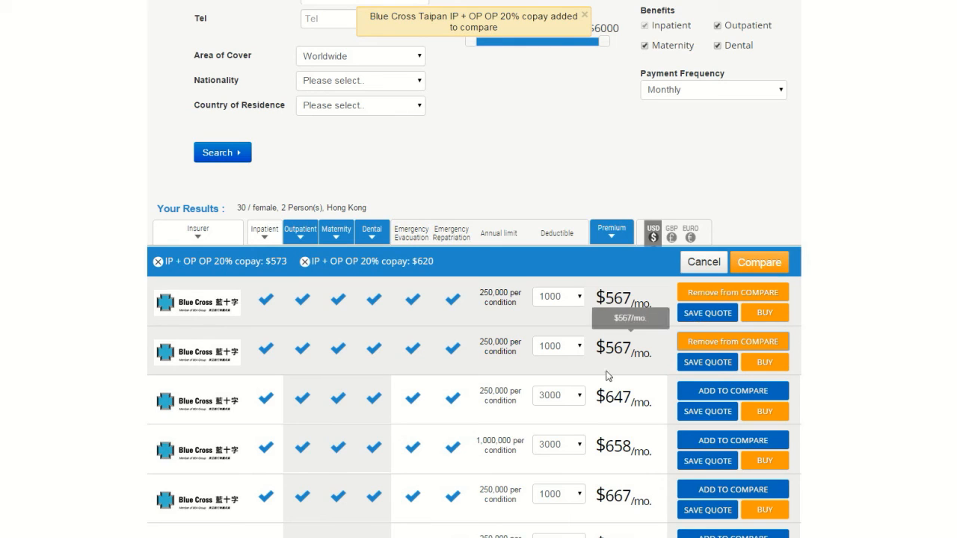
left_click(559, 395)
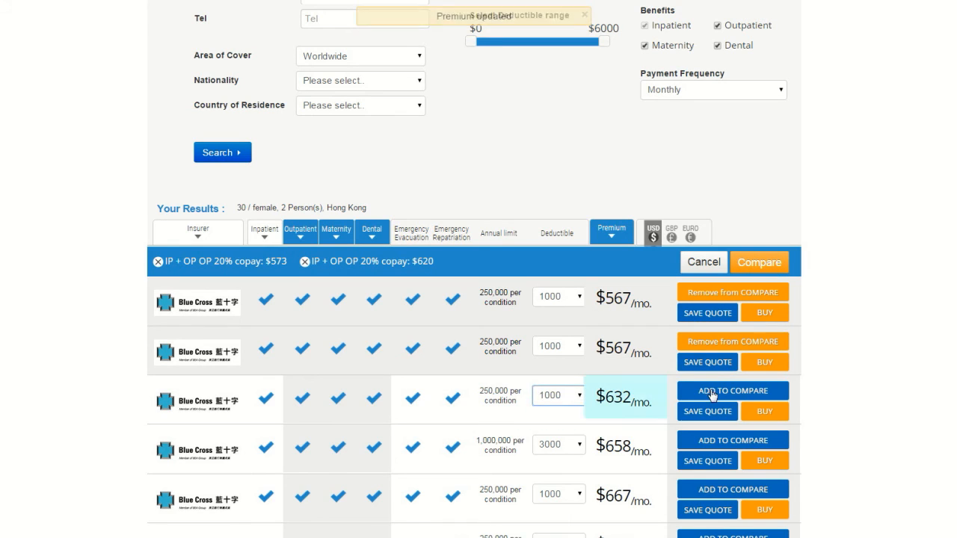
left_click(732, 391)
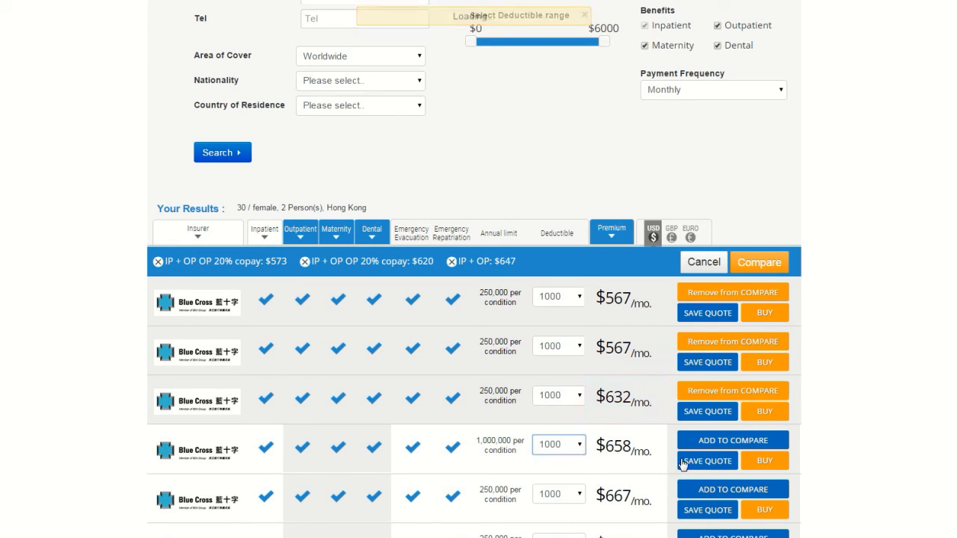
left_click(732, 440)
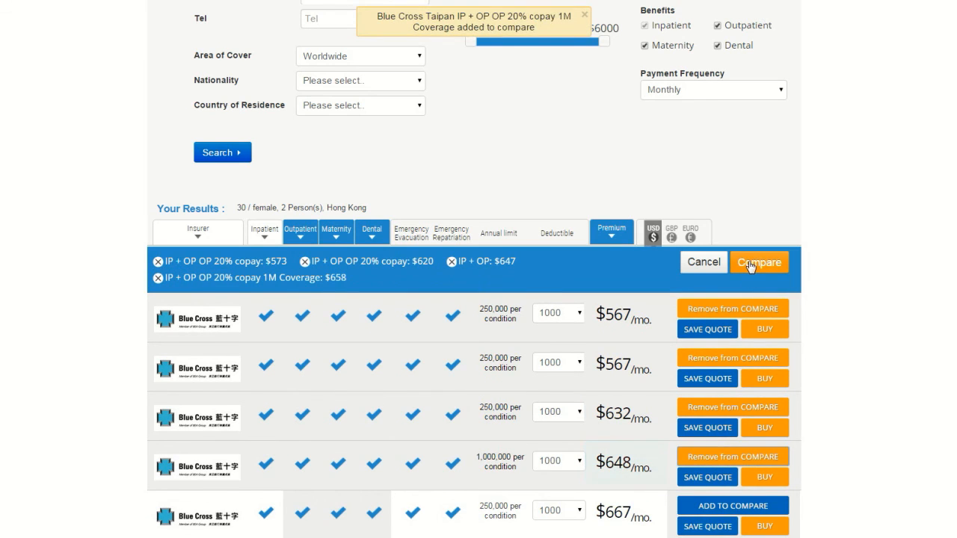
left_click(758, 261)
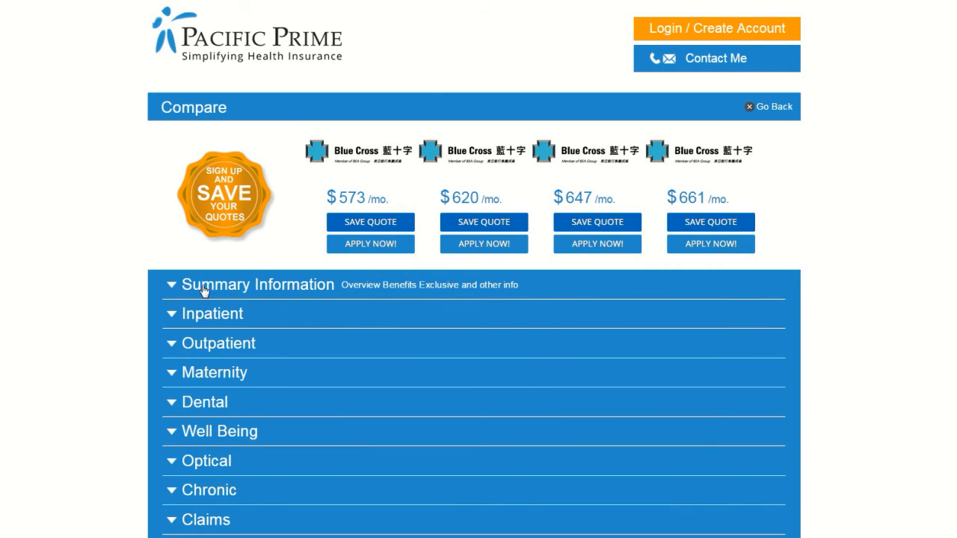
- Expand Inpatient benefits to show surgery, anesthetist and operating theatre rows for all four plans
left_click(213, 313)
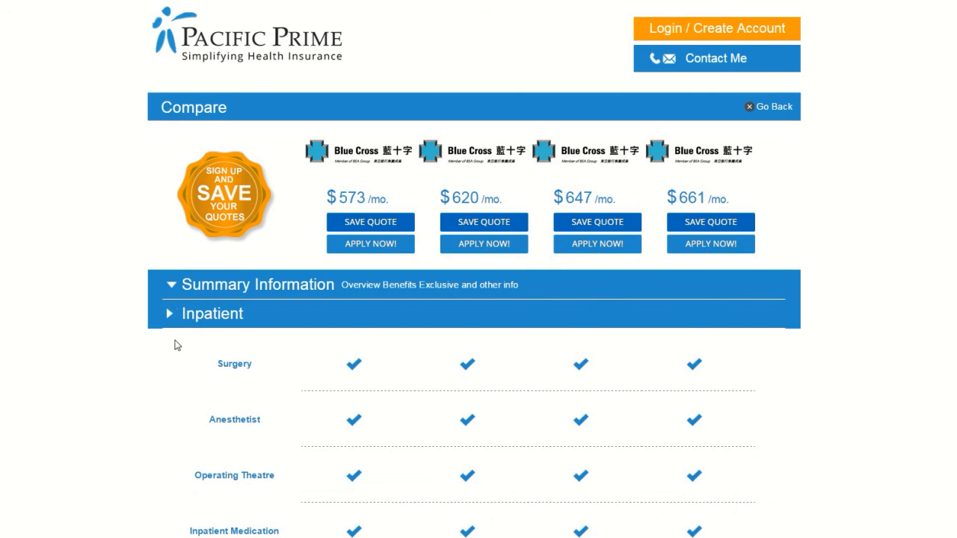
scroll("down", 3)
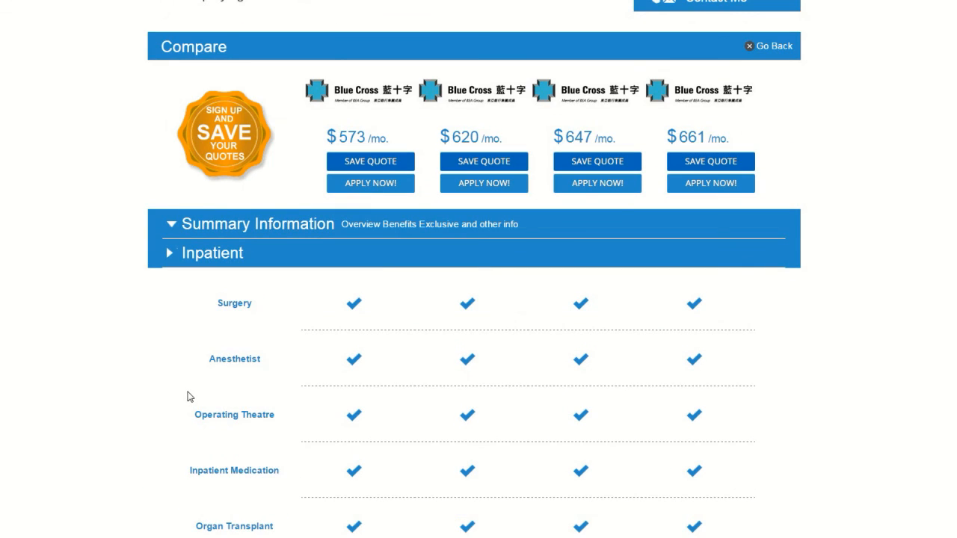
mouse_move(315, 395)
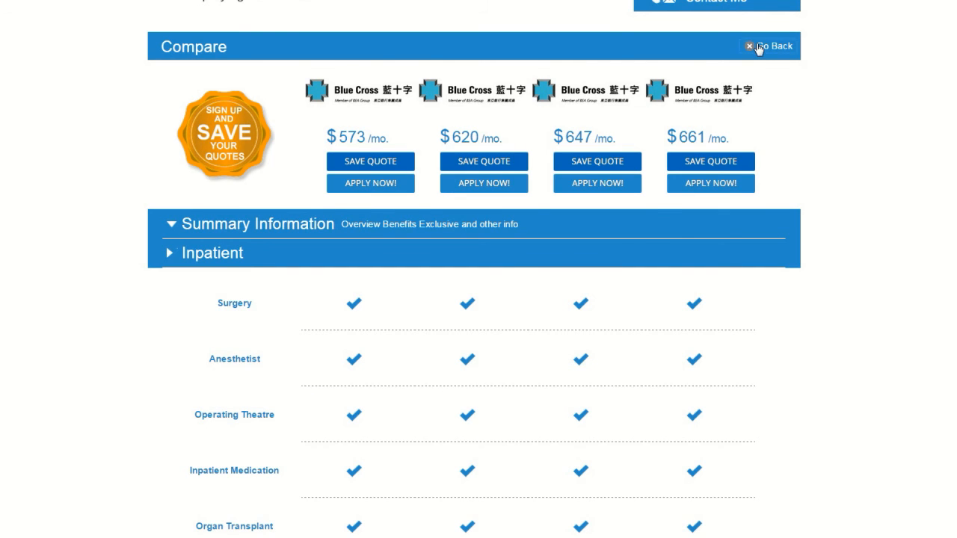
- Go back to the quote results list and scroll toward the pagination at the bottom
left_click(776, 46)
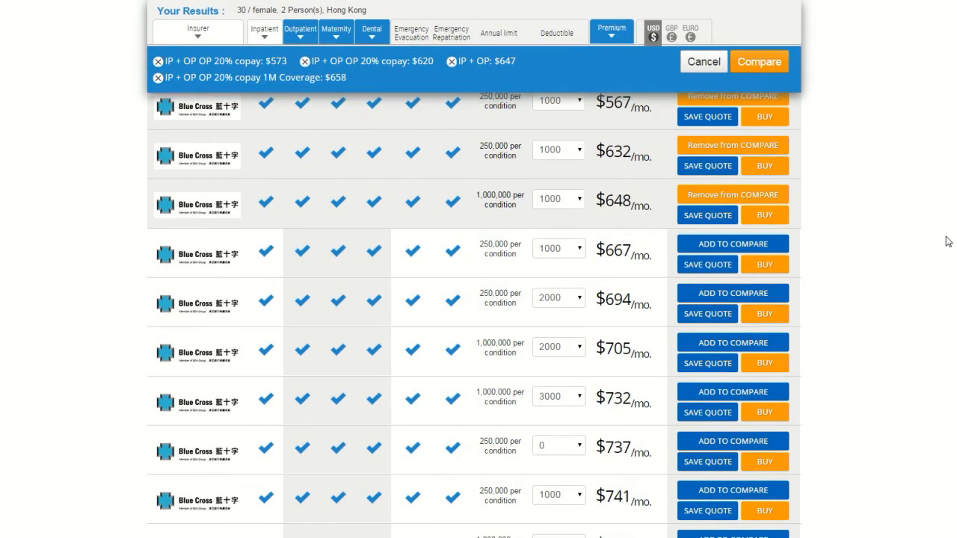
scroll("down", 3)
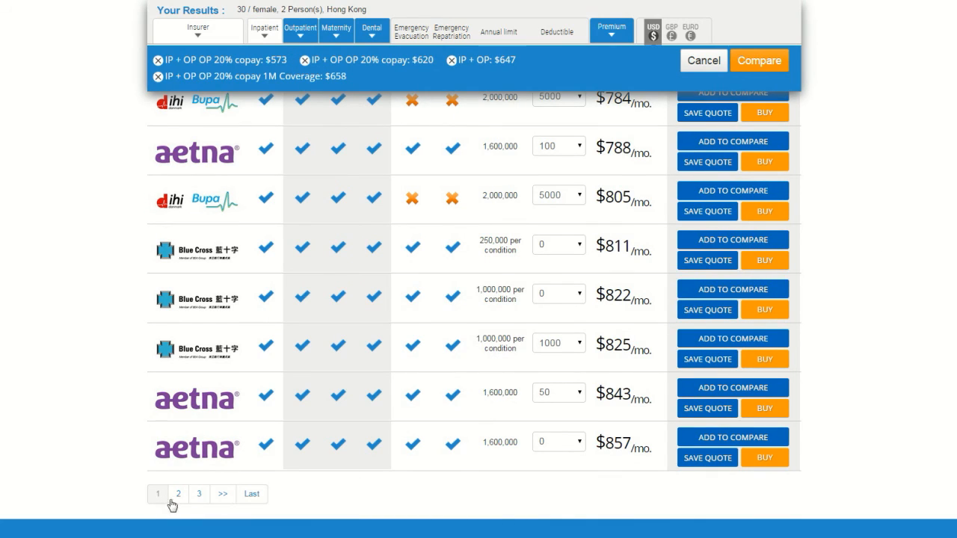
mouse_move(199, 495)
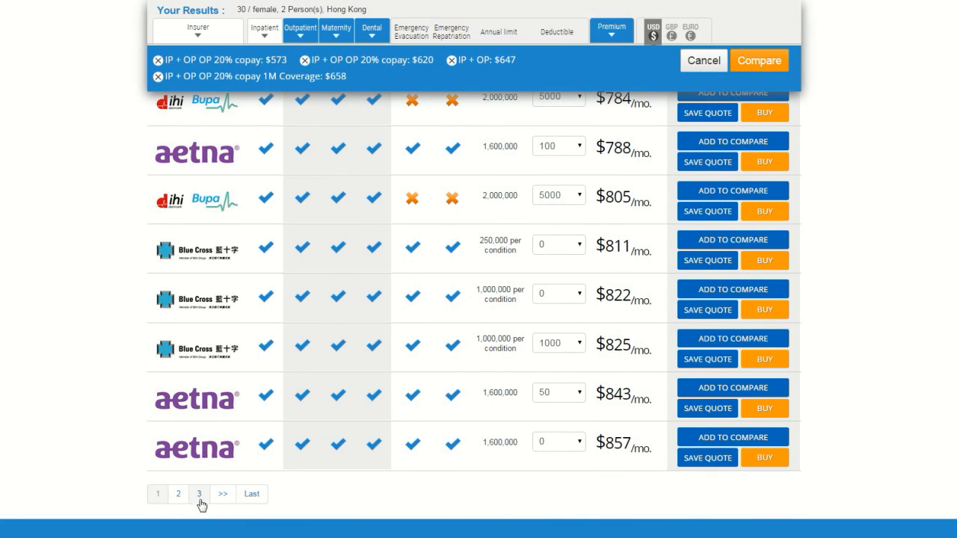
mouse_move(252, 494)
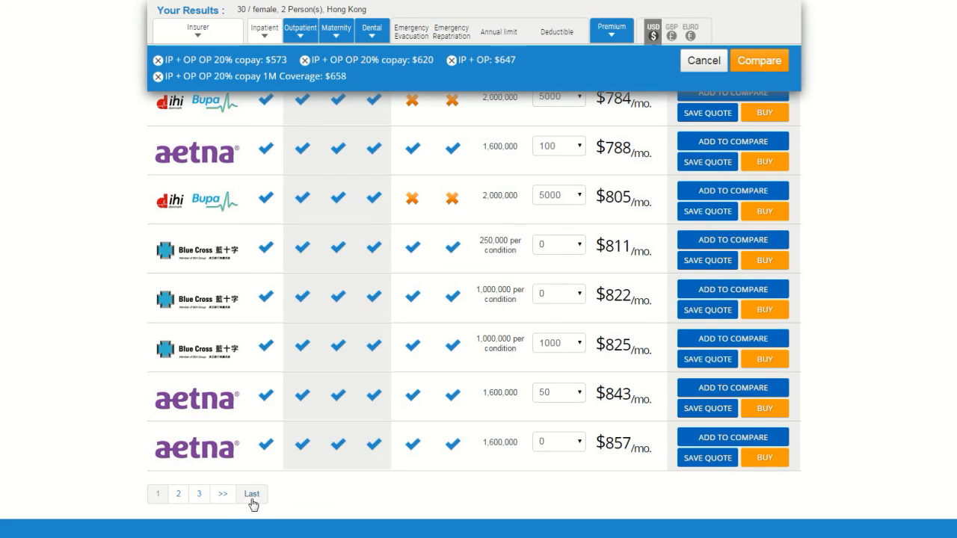
mouse_move(364, 508)
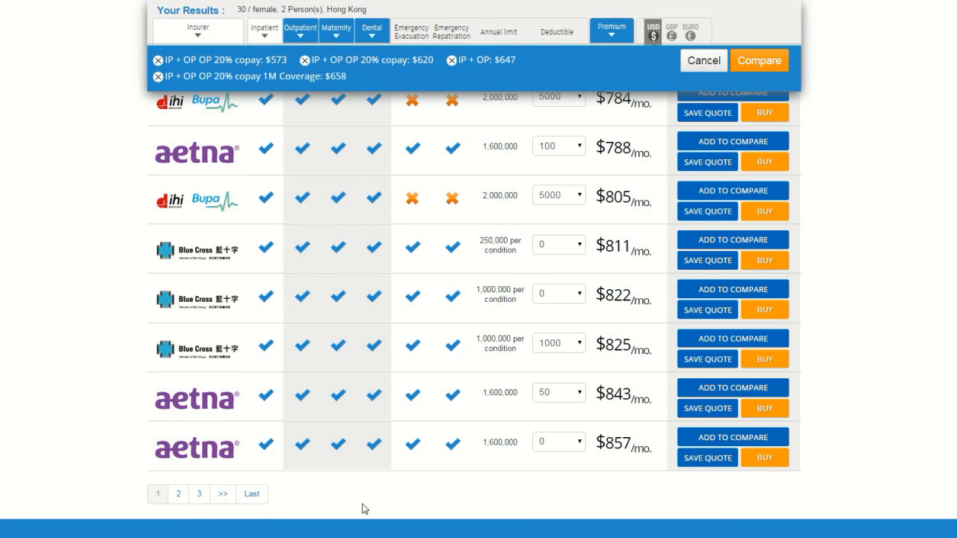
mouse_move(864, 498)
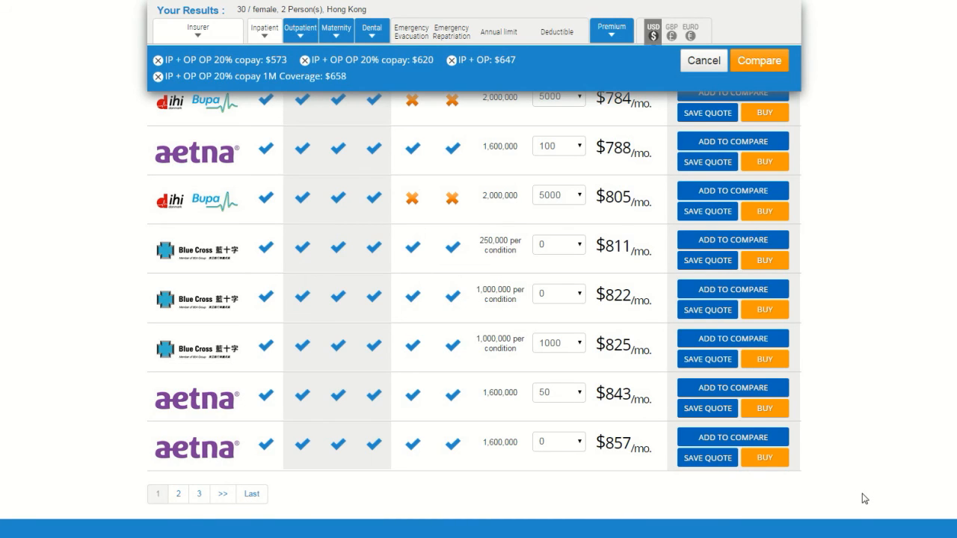